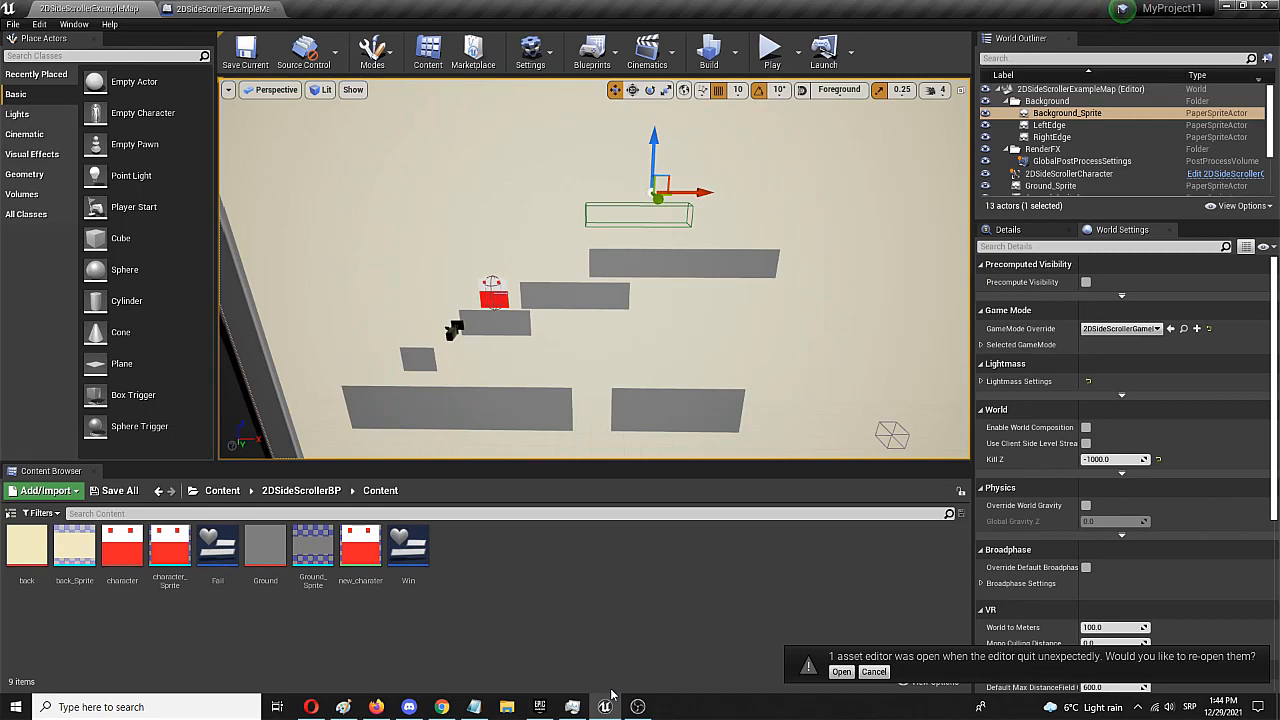
mouse_move(451, 234)
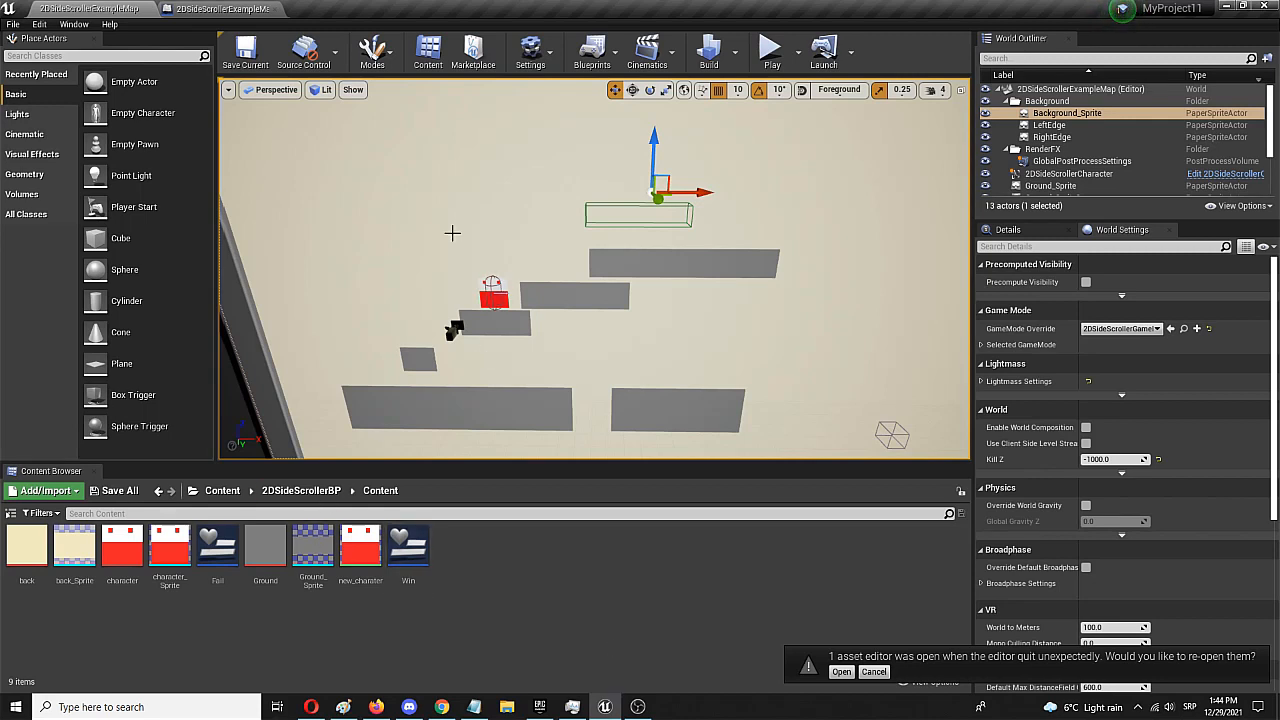
mouse_move(558, 331)
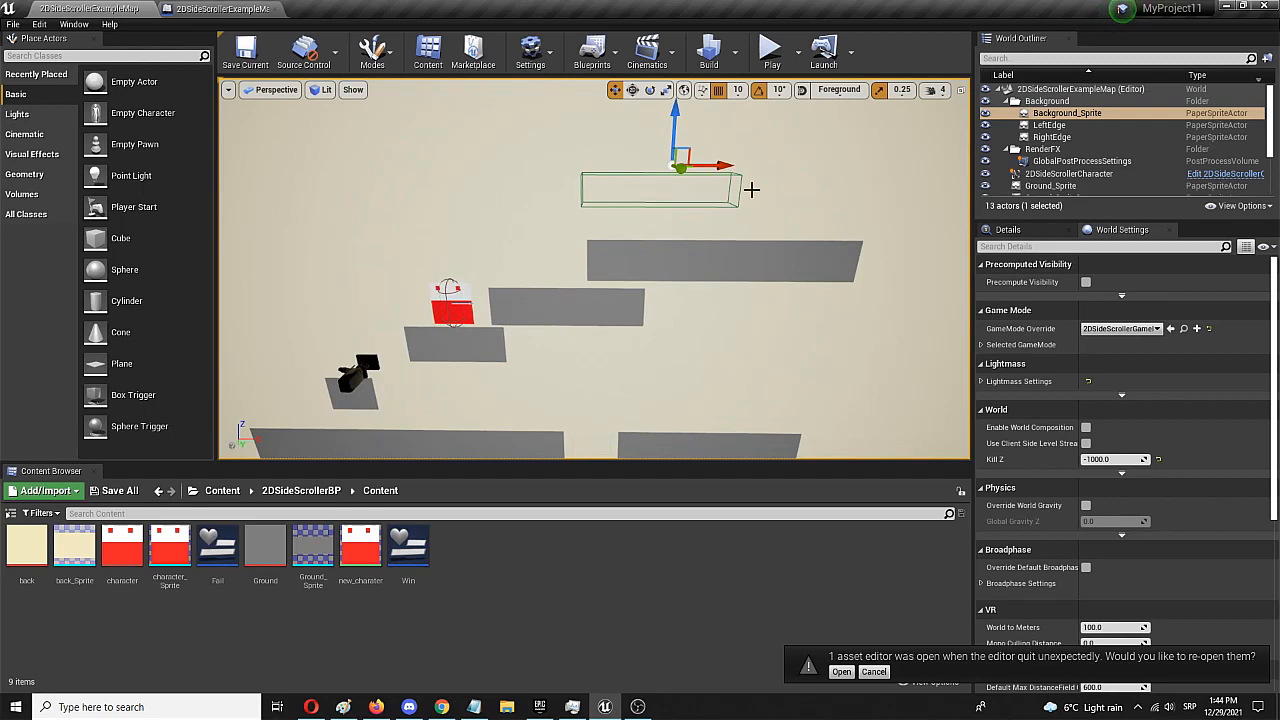
mouse_move(678, 183)
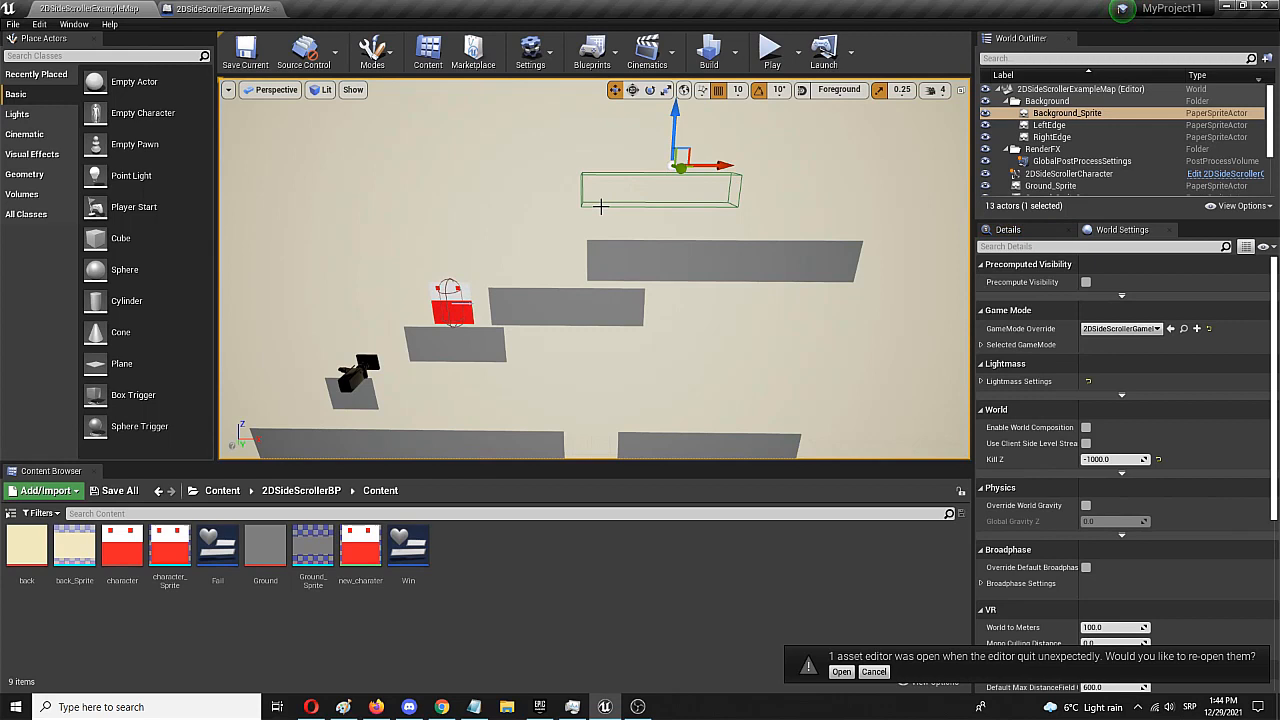
mouse_move(678, 213)
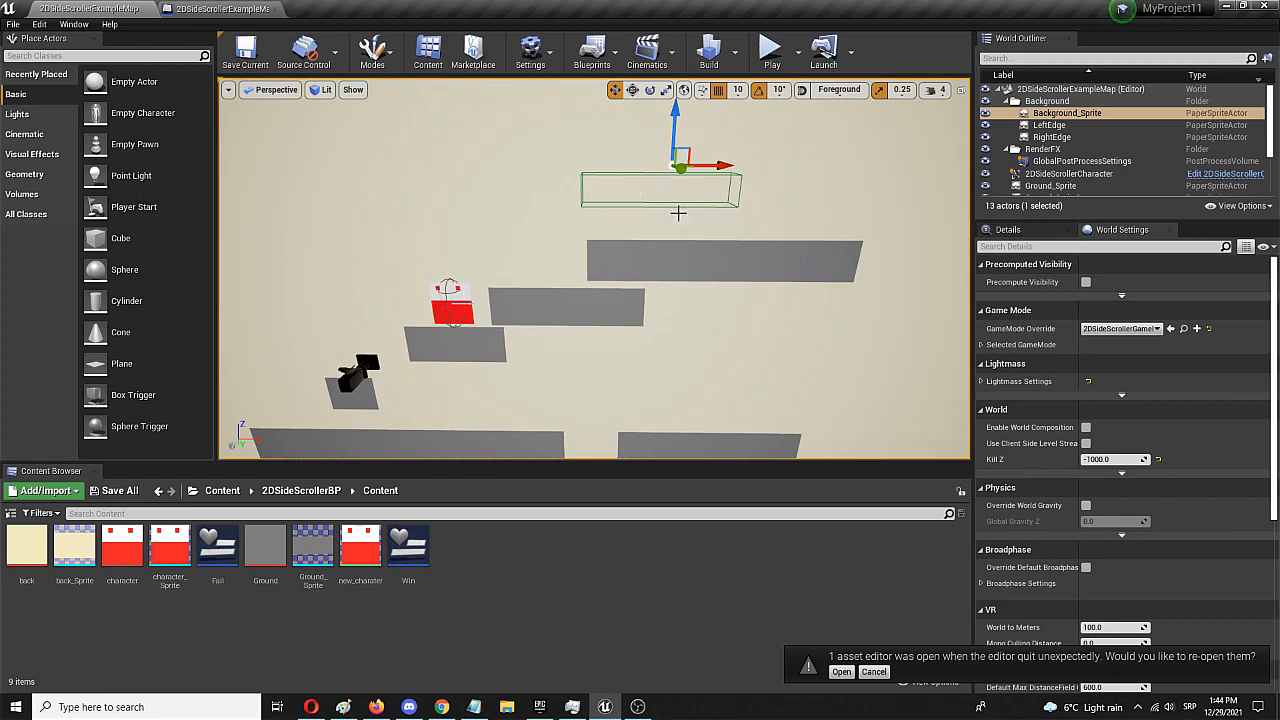
mouse_move(649, 211)
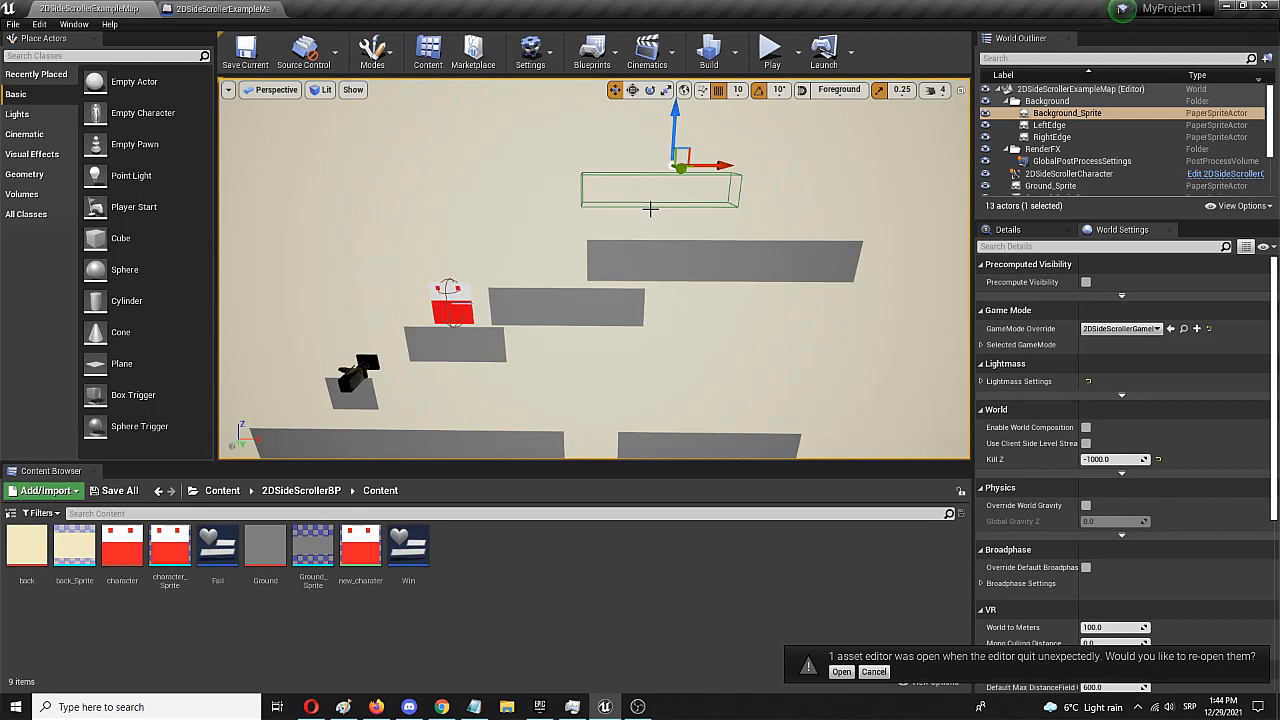
mouse_move(650, 206)
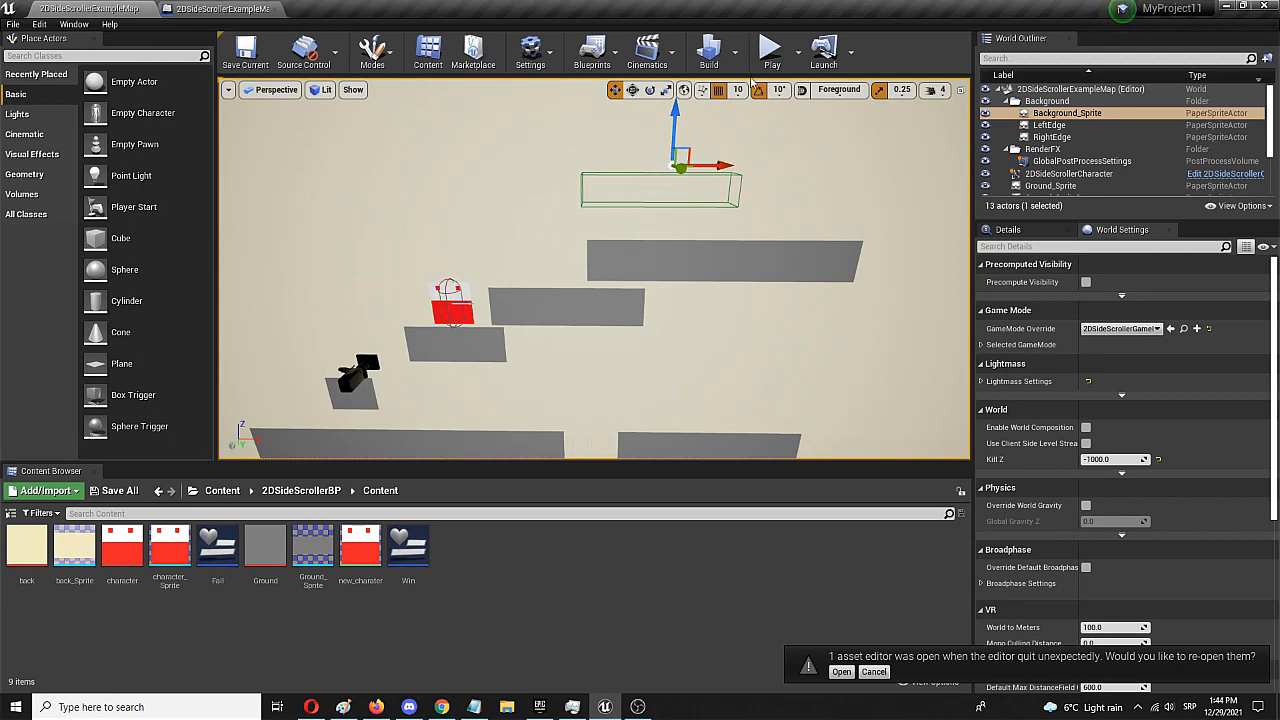
Zoom the viewport in on TriggerVolume2 above the top platform.
click(770, 46)
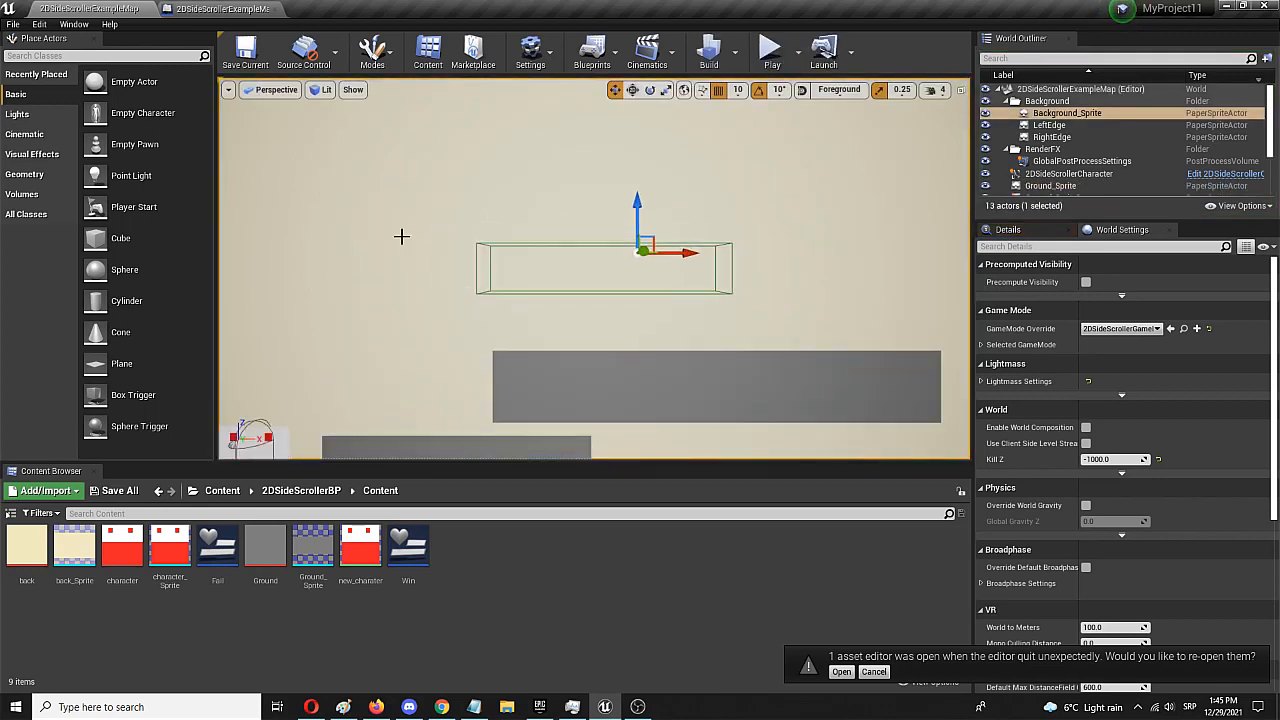
Open the Level Blueprint to show the TriggerVolume2 overlap event chain.
click(592, 50)
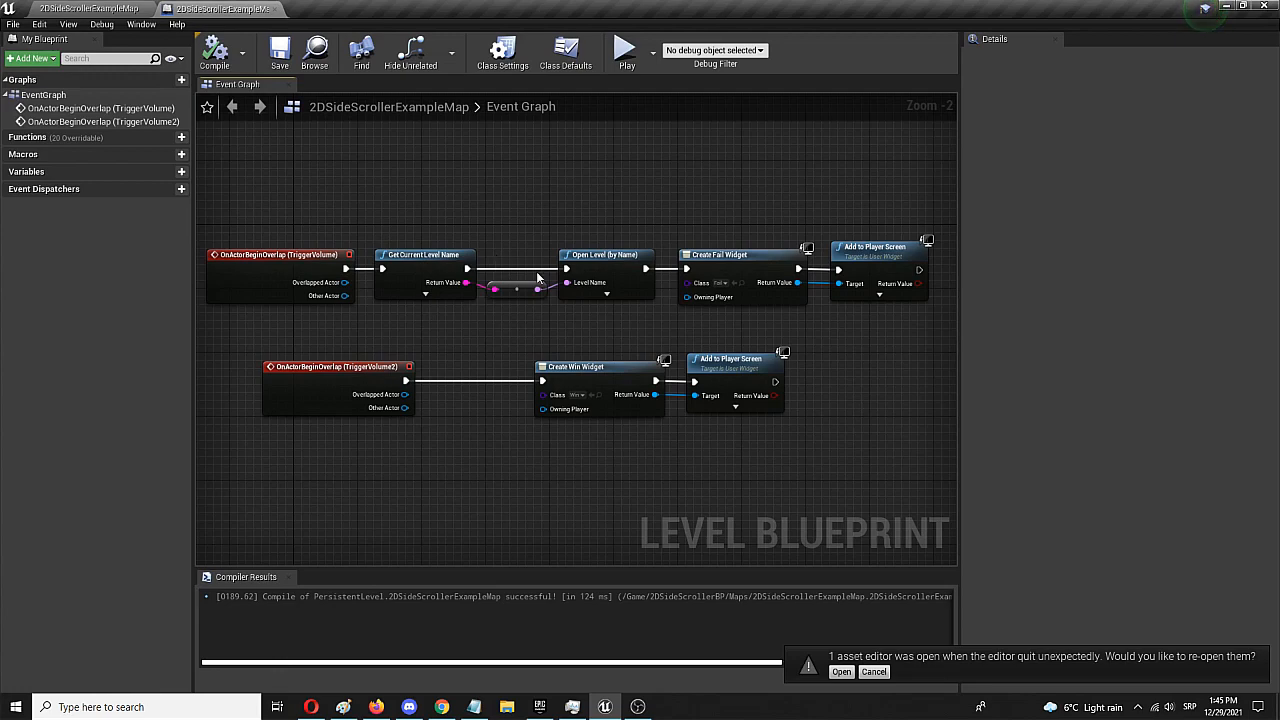
mouse_move(393, 378)
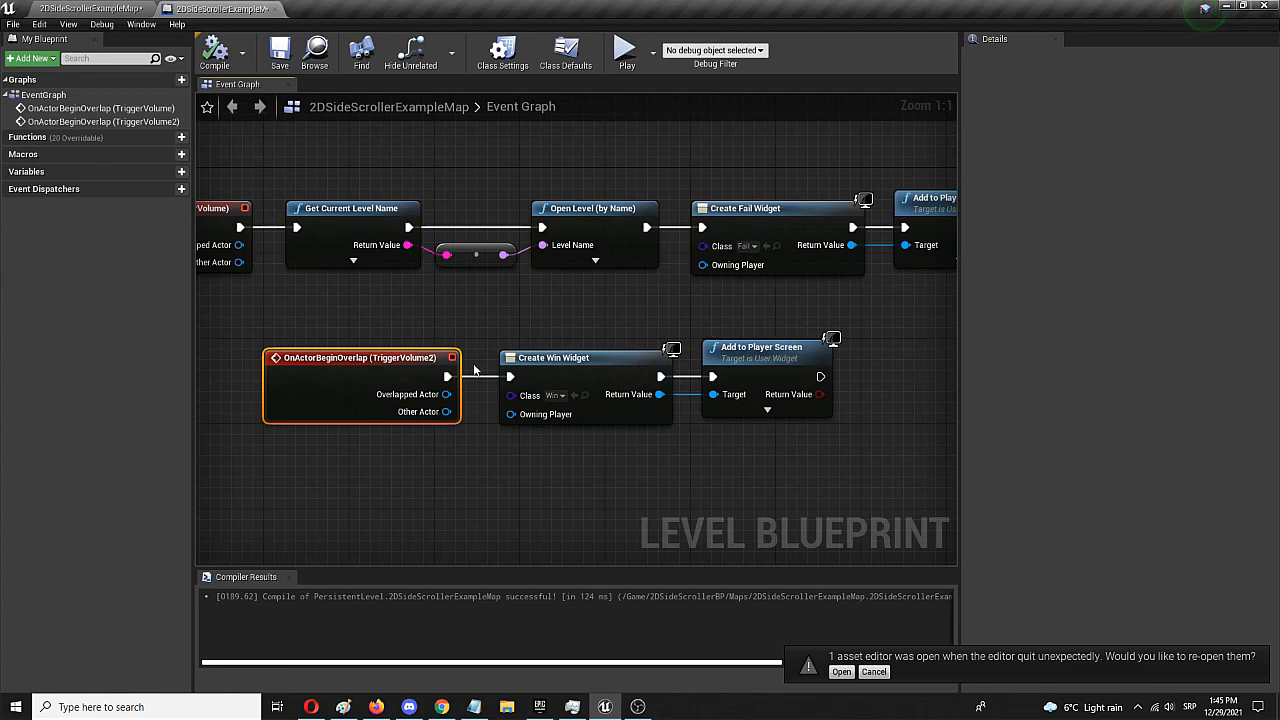
mouse_move(478, 389)
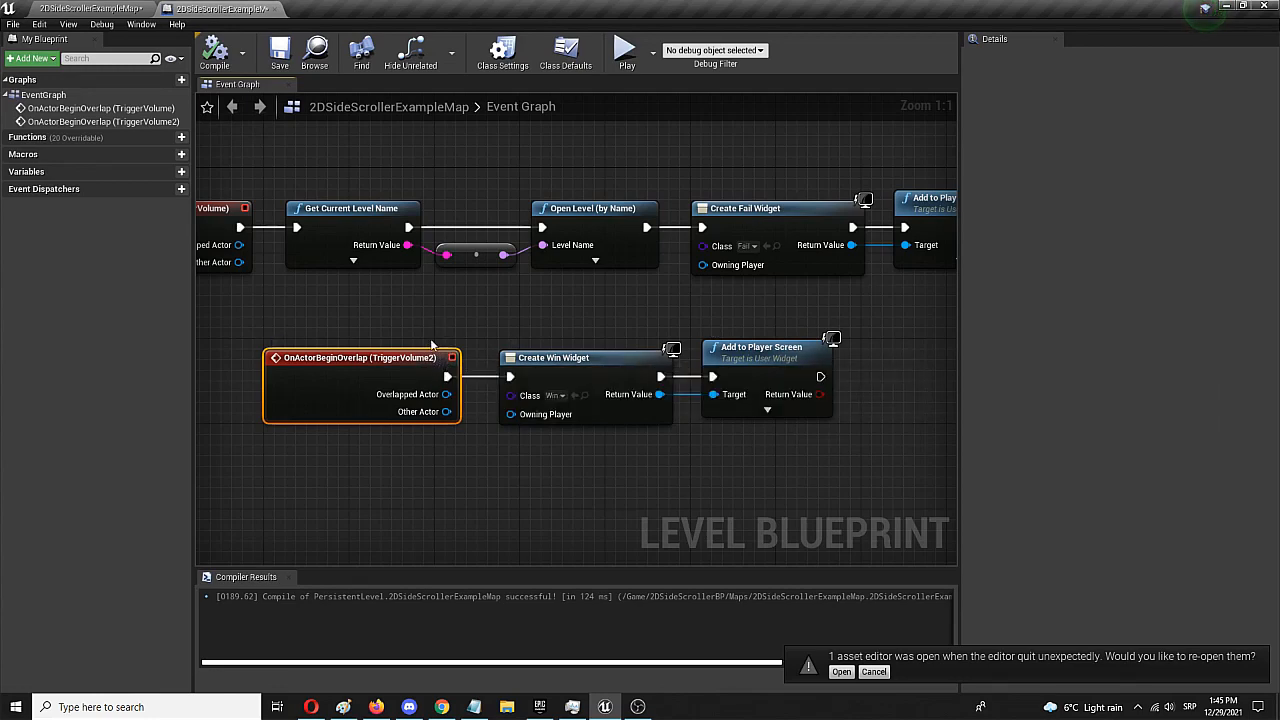
mouse_move(490, 316)
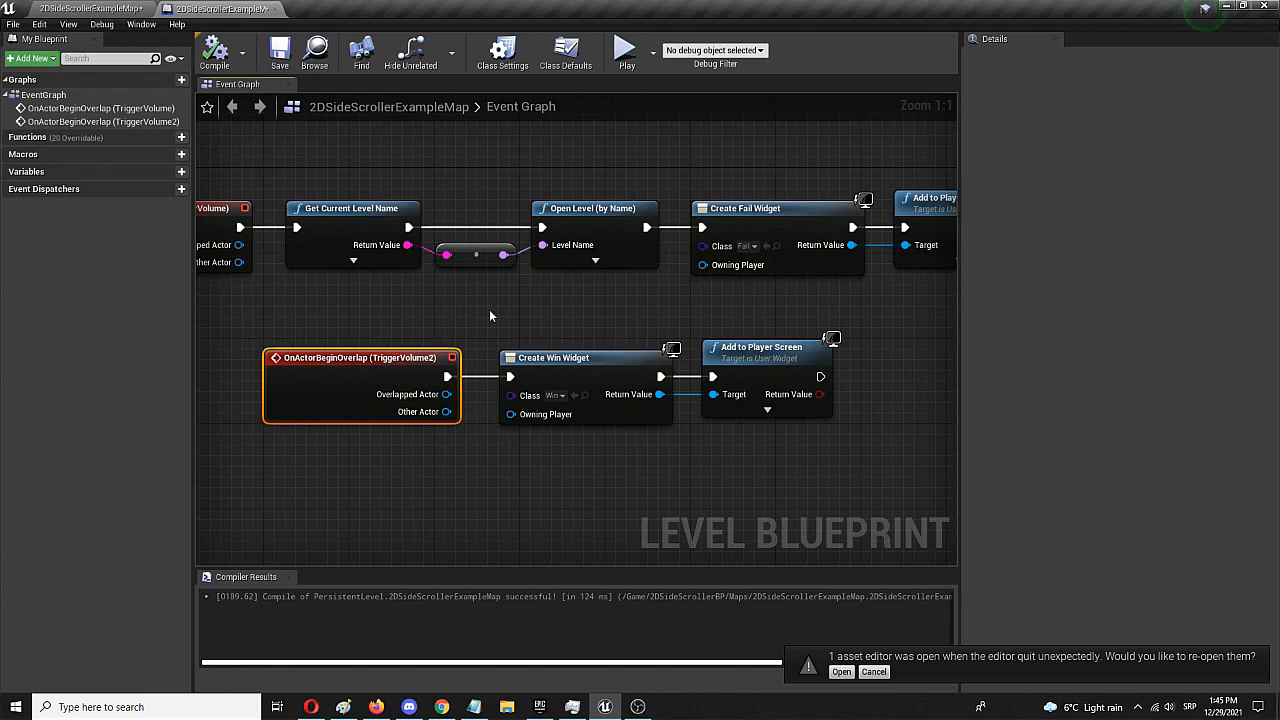
mouse_move(465, 327)
text(d)
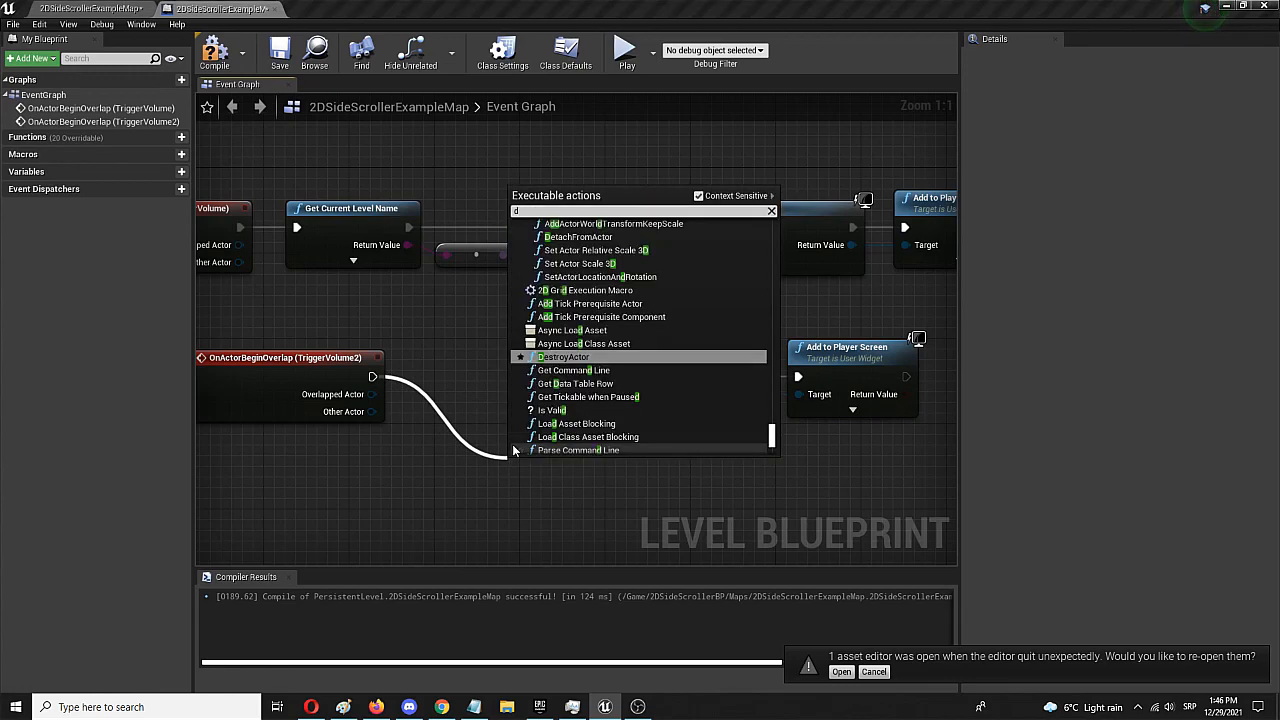
Add a Disable Input node after the TriggerVolume2 overlap event, before Create Win Widget.
text(isable in)
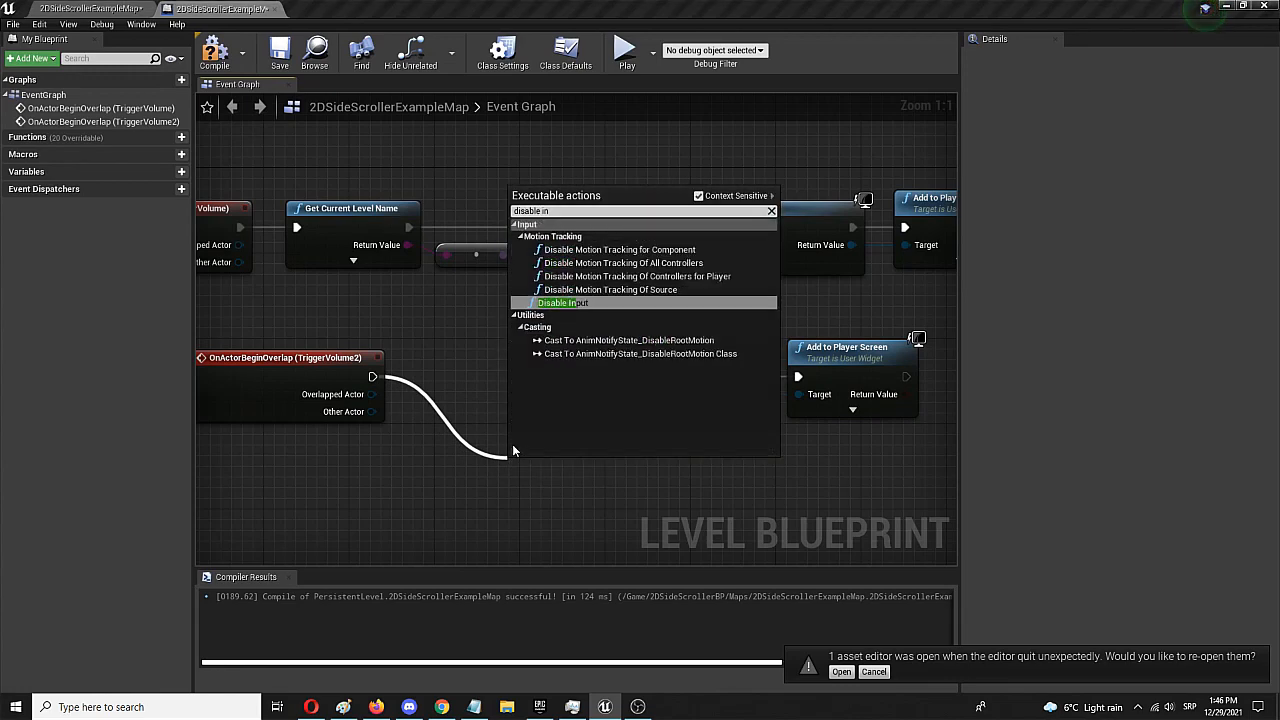
mouse_move(563, 302)
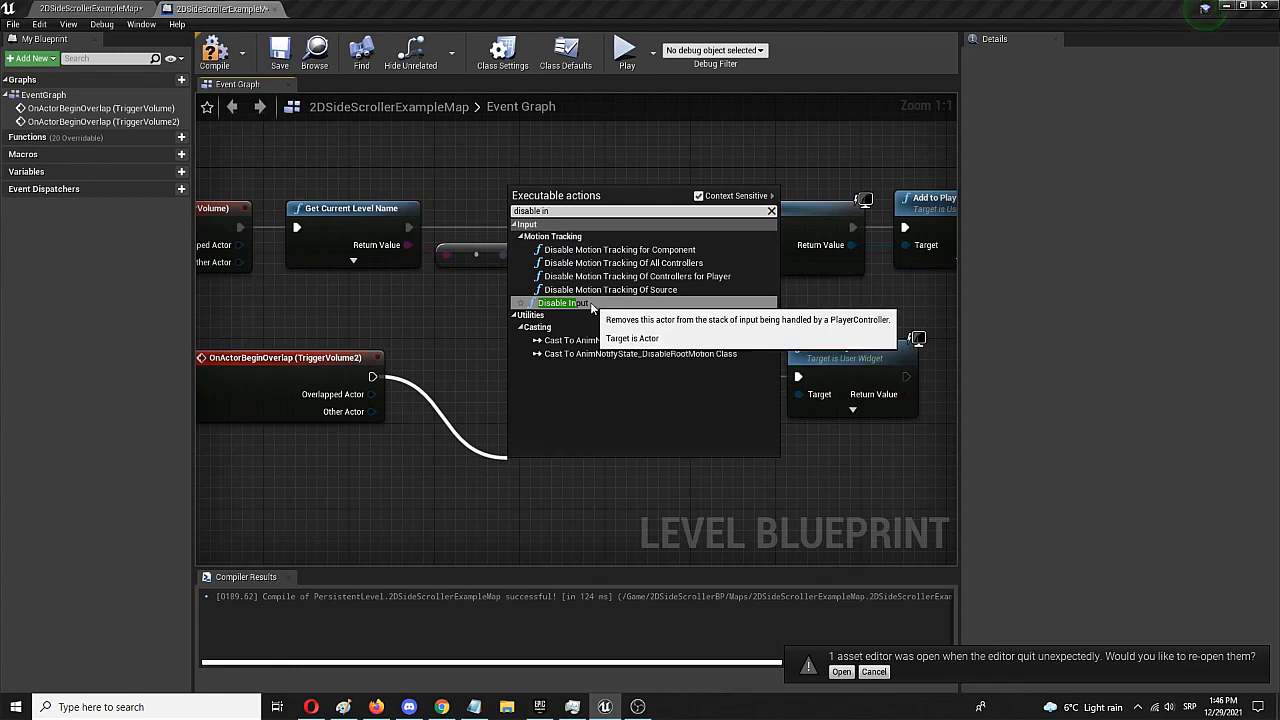
click(558, 303)
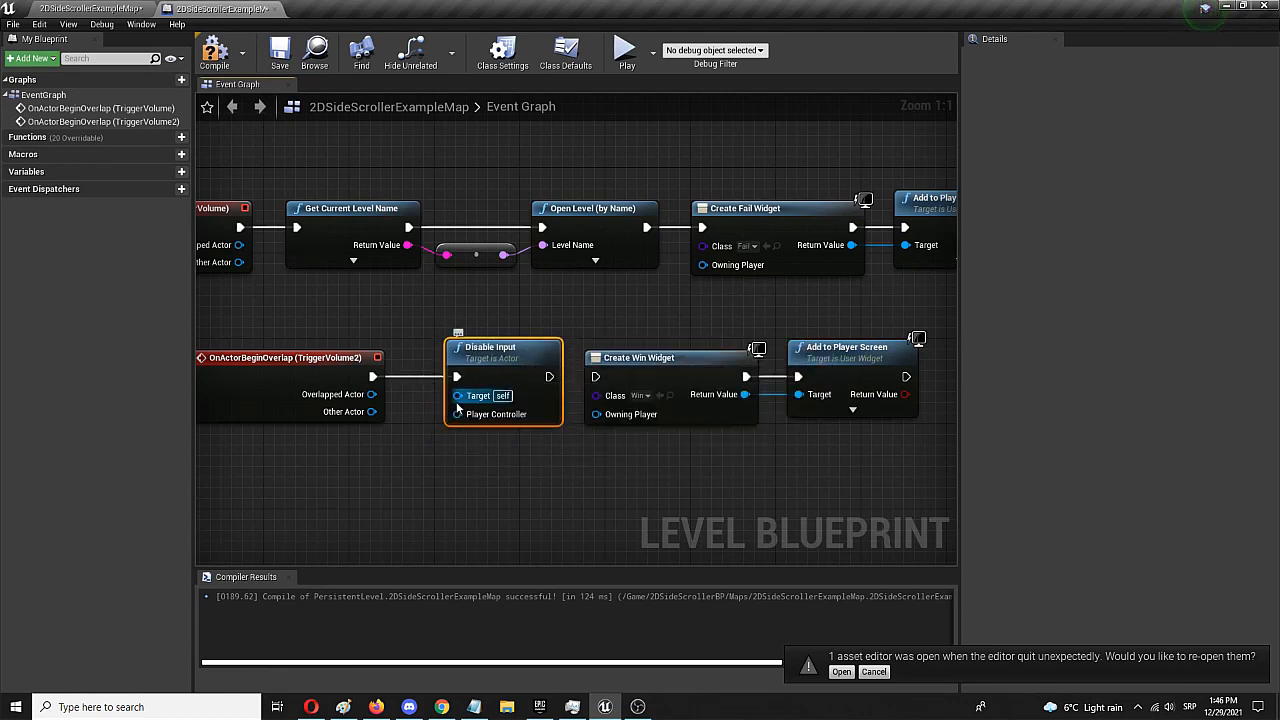
mouse_move(458, 395)
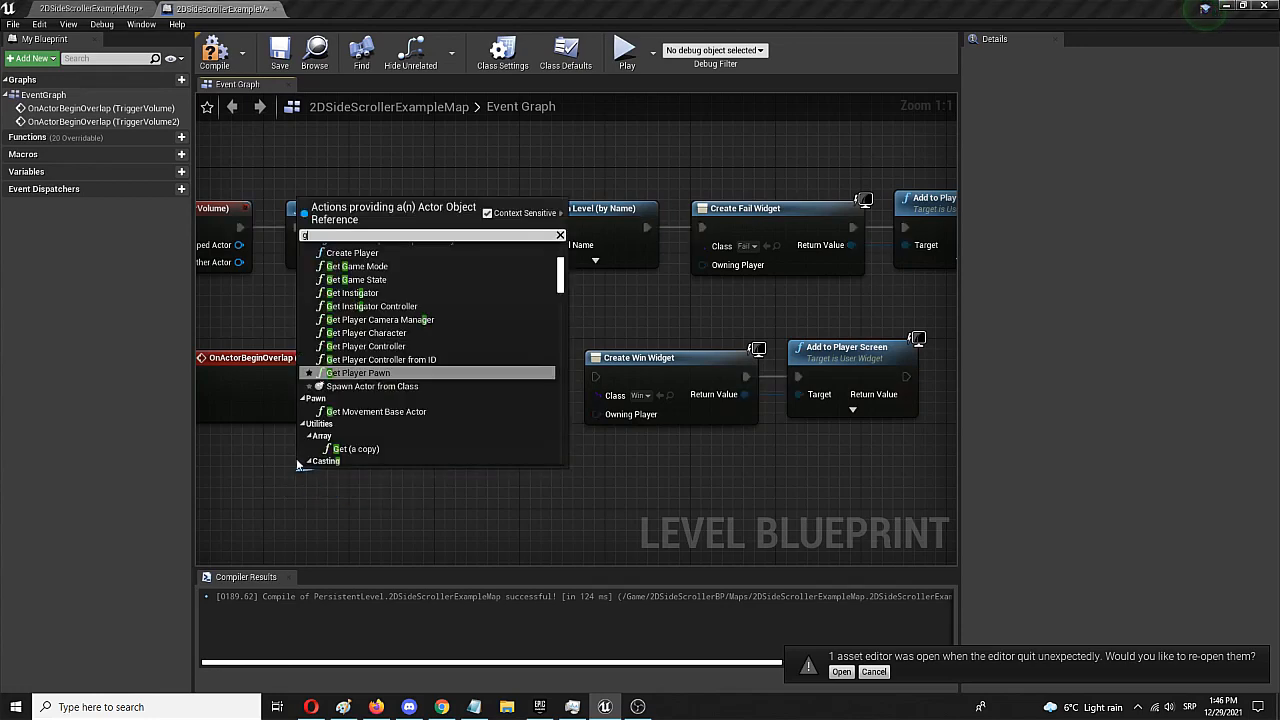
Connect Get Player Character and Get Player Controller to Disable Input's target and controller.
text(get plaze)
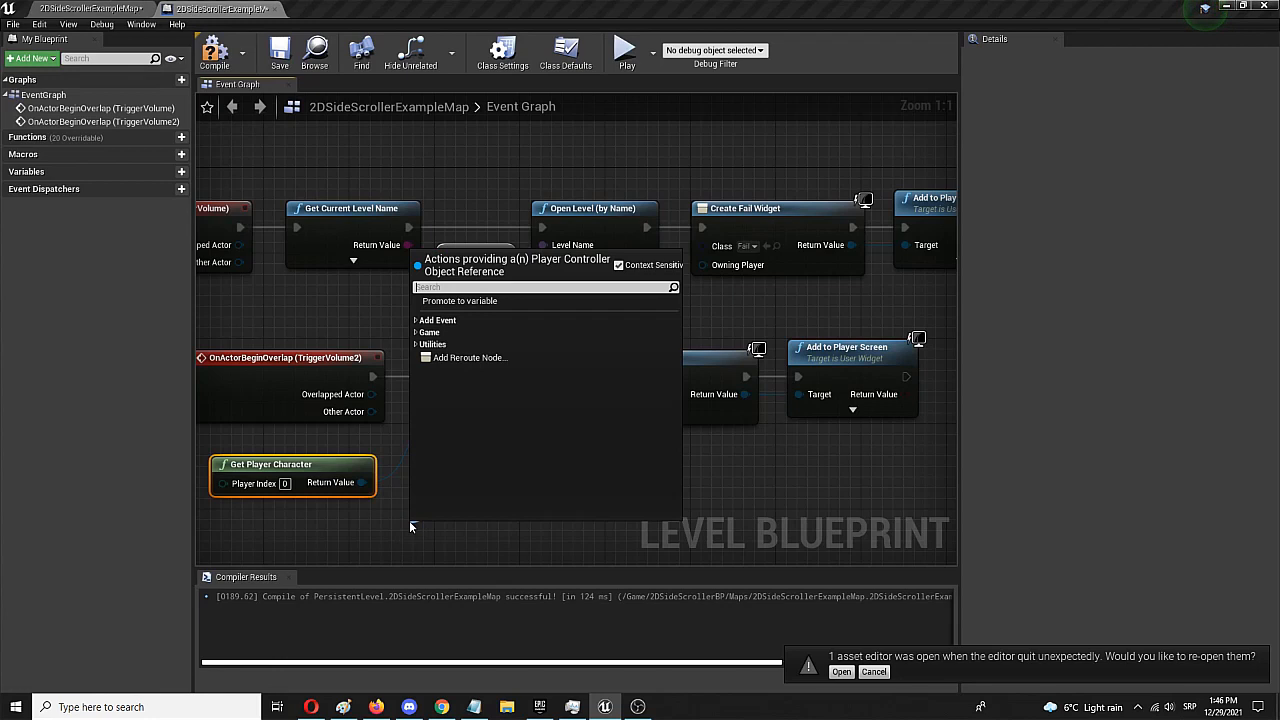
text(get play)
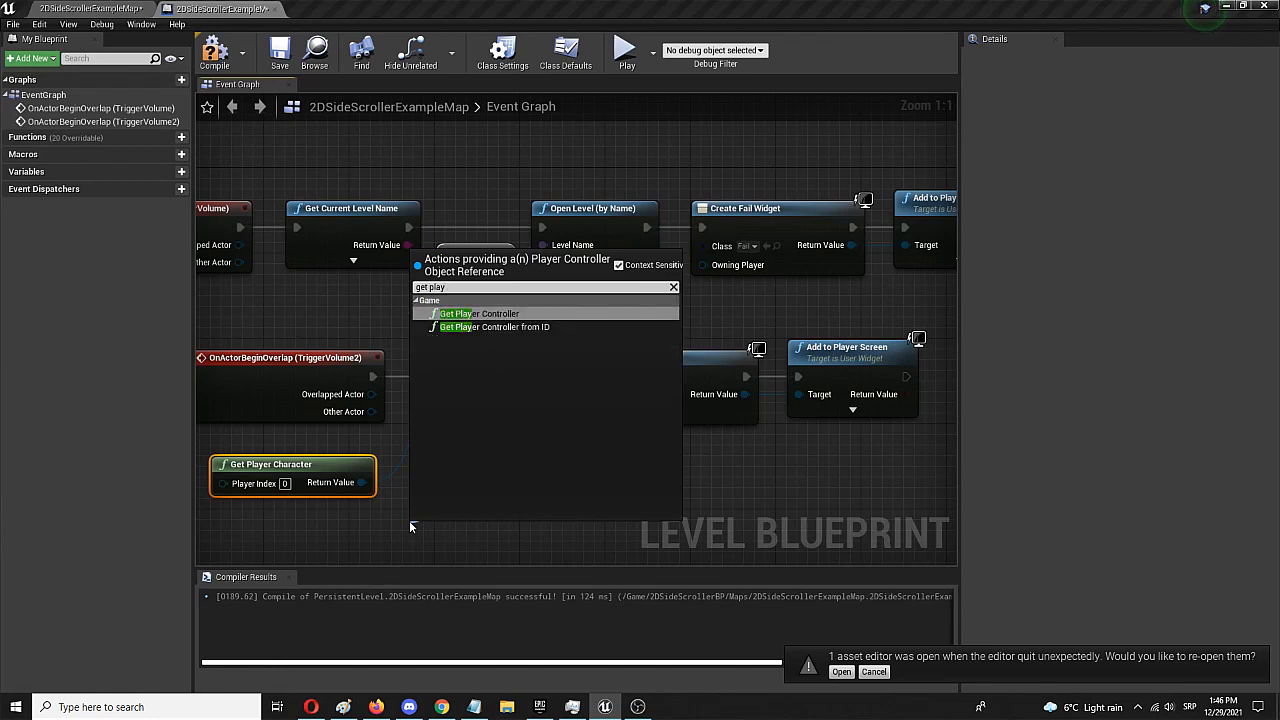
click(456, 313)
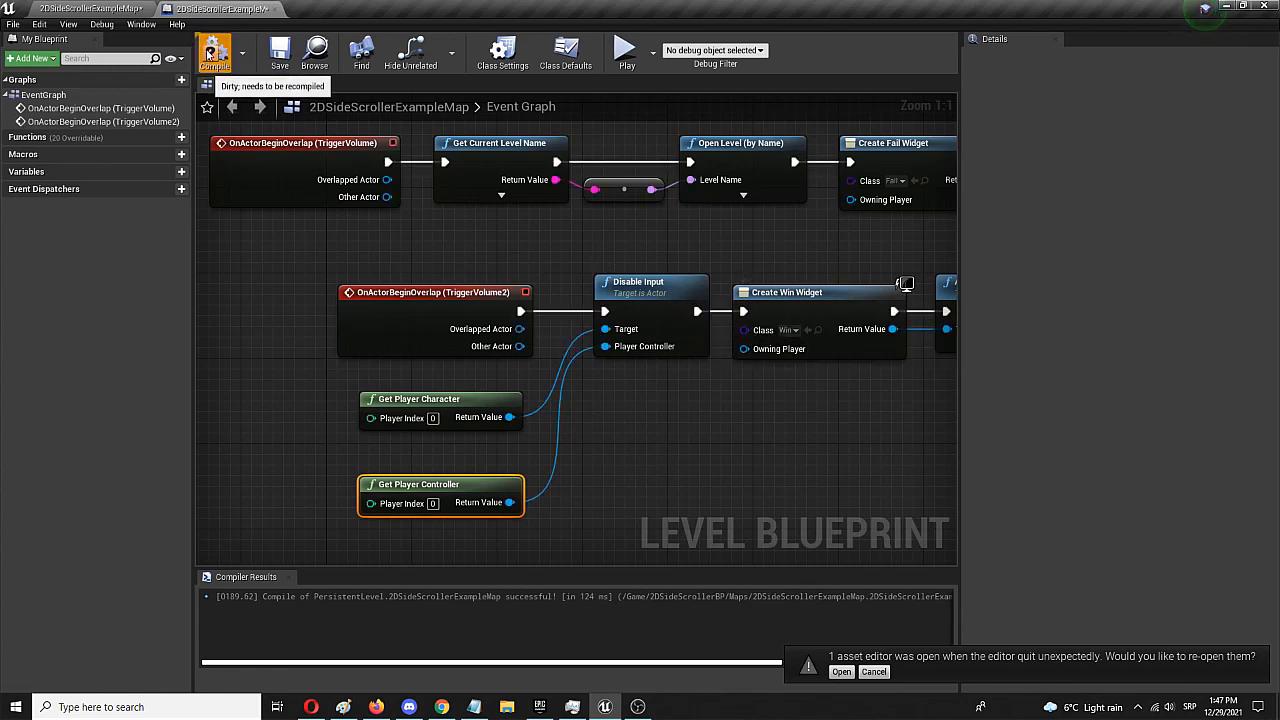
Compile the level blueprint, return to the map, and select TriggerVolume2.
click(214, 50)
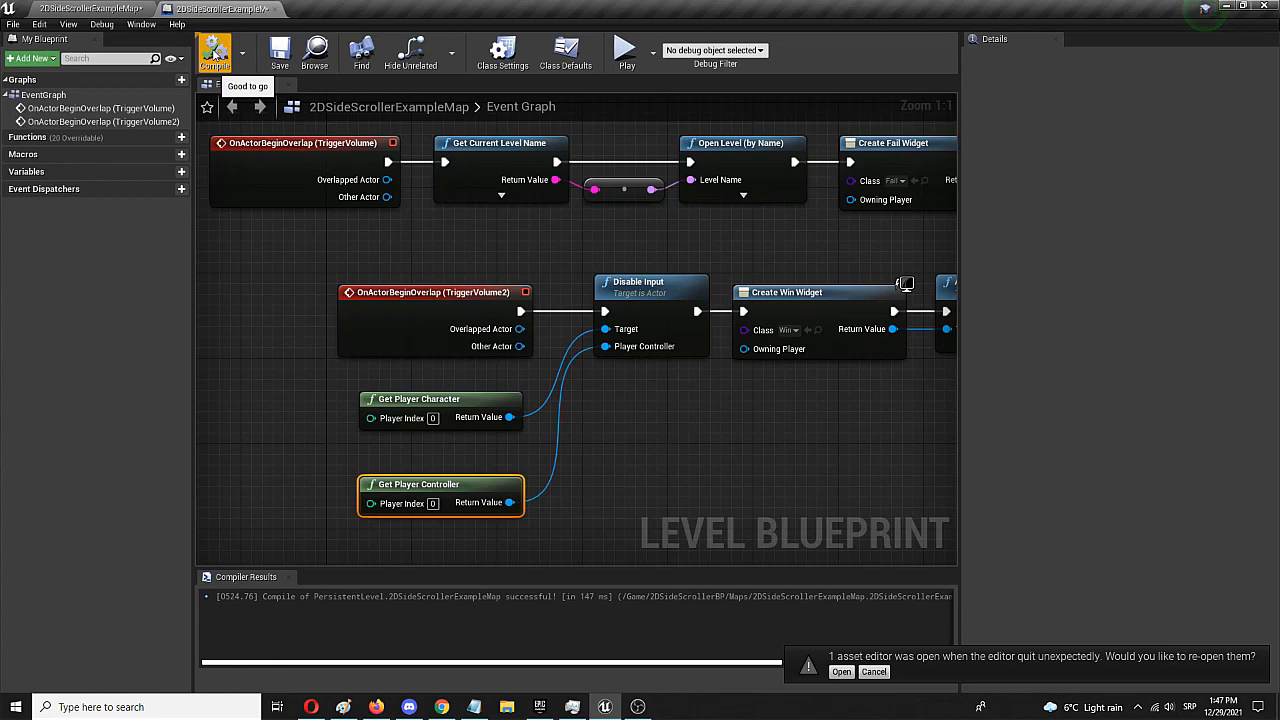
click(279, 50)
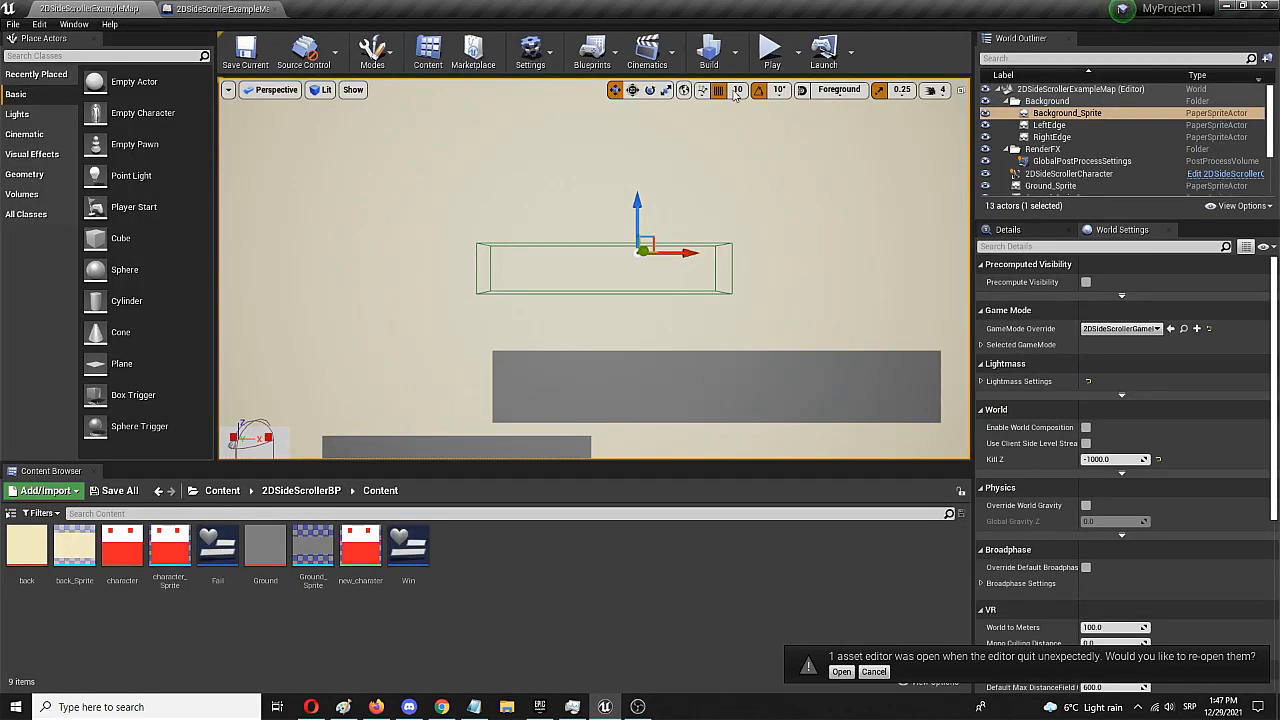
click(770, 47)
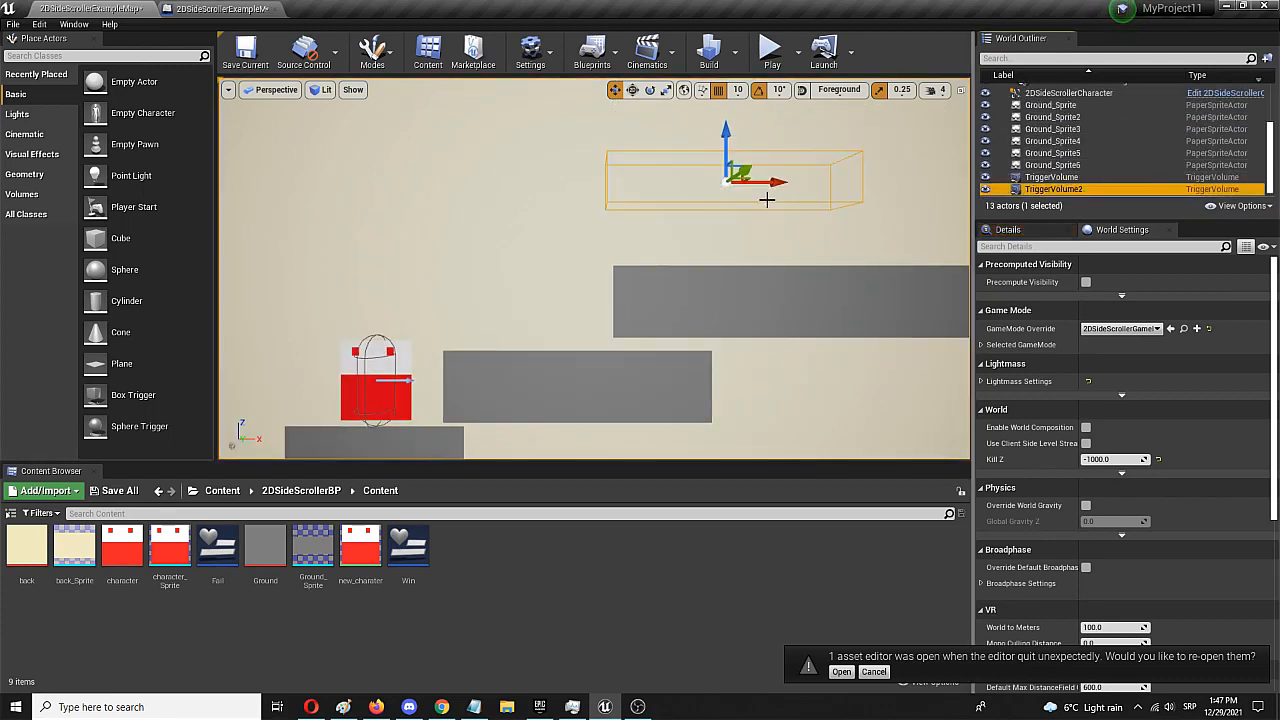
Shift TriggerVolume2 right, playtest to the Win screen, and reopen the Level Blueprint.
drag(768, 182, 848, 182)
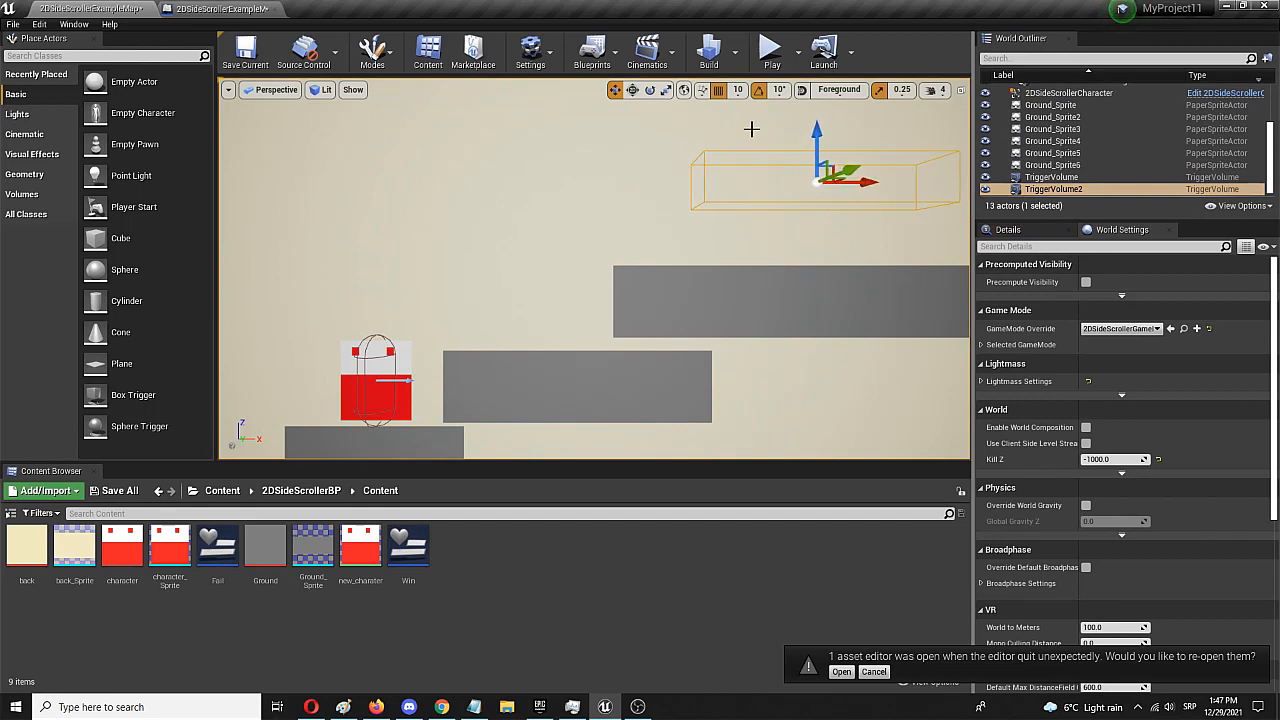
mouse_move(571, 218)
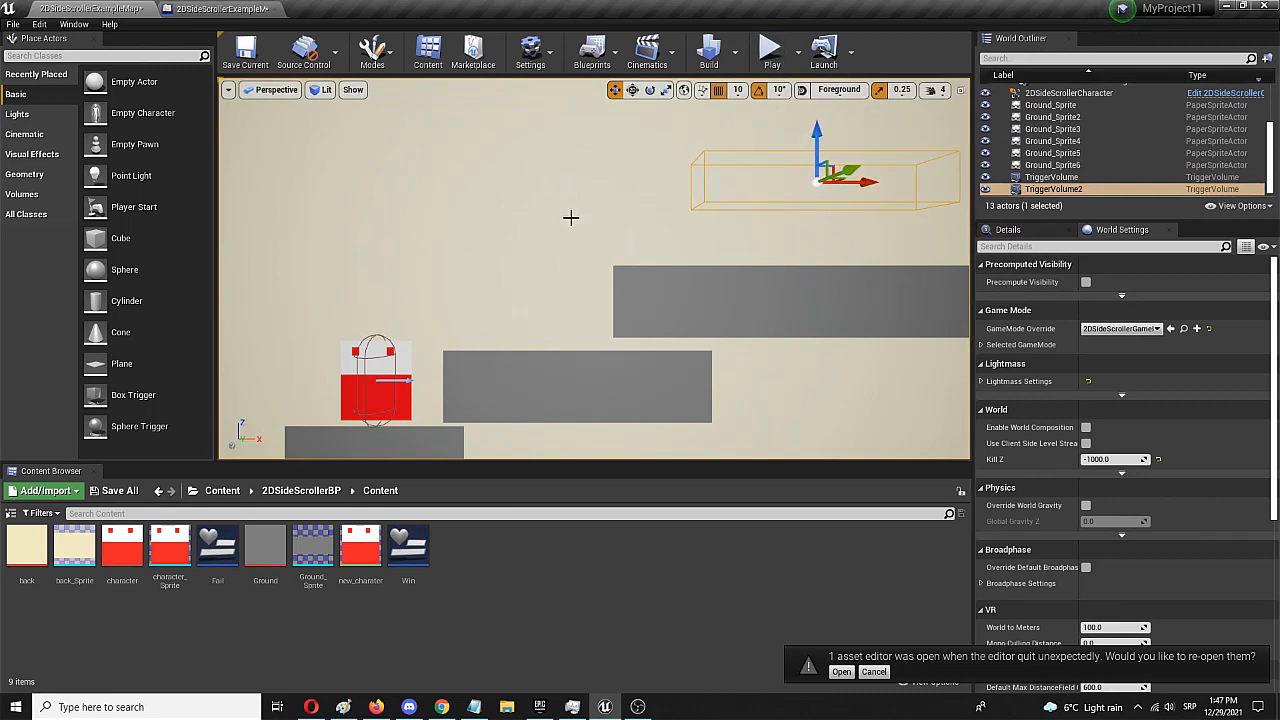
mouse_move(360, 340)
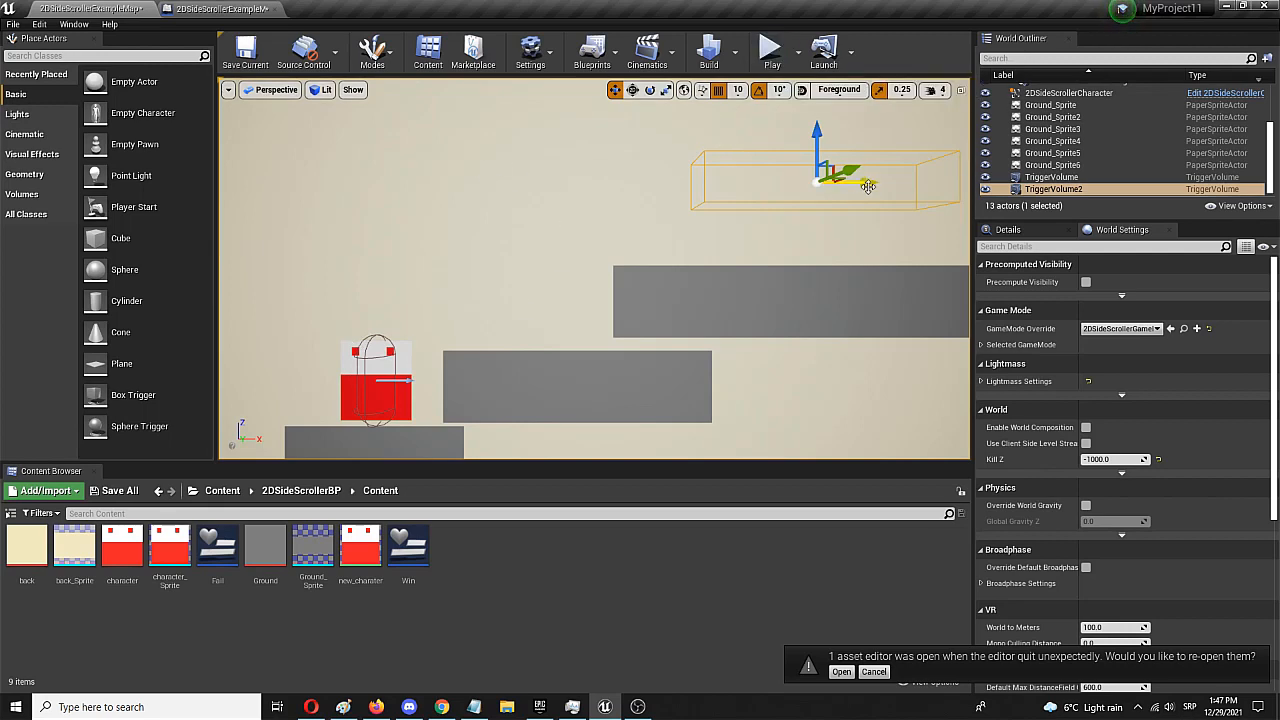
click(770, 48)
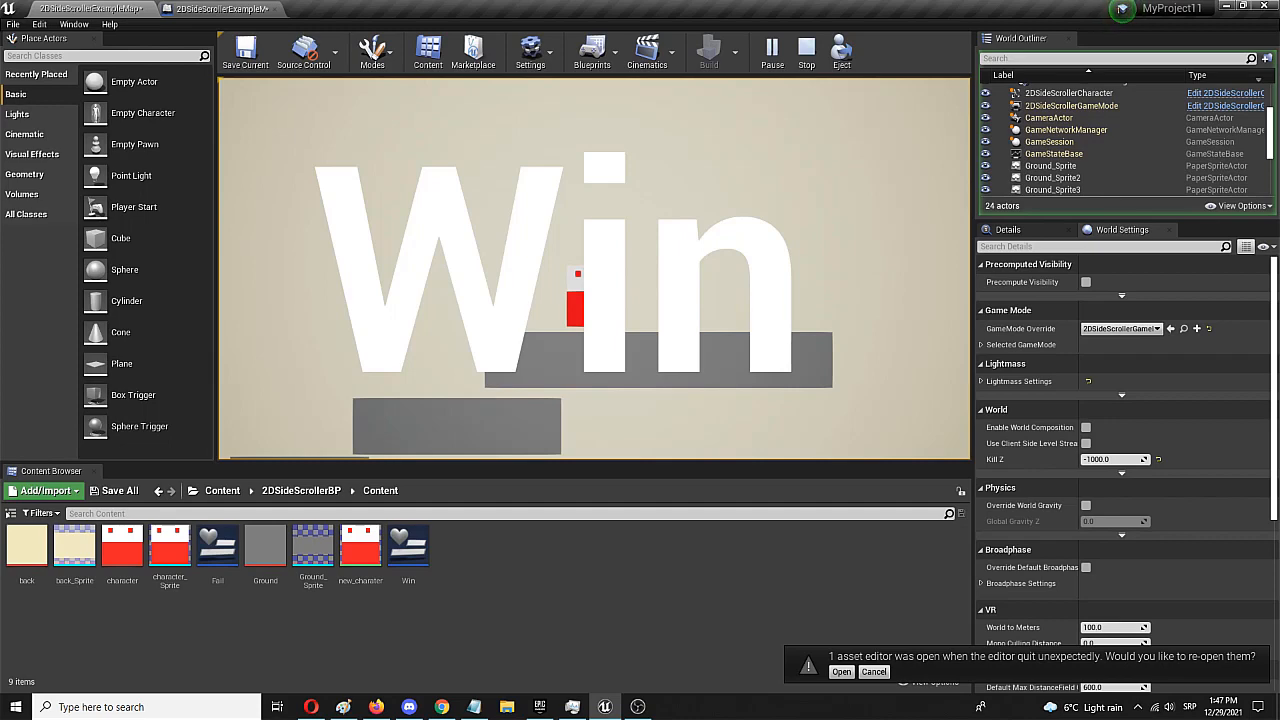
click(806, 47)
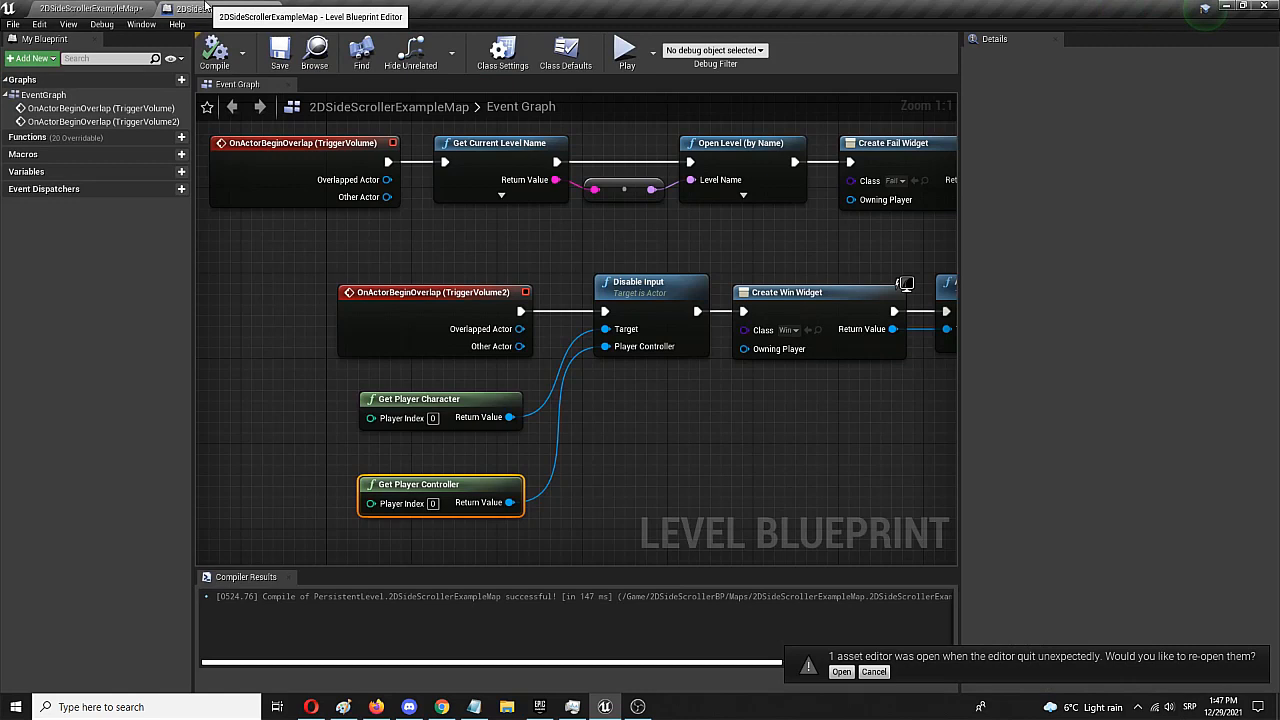
mouse_move(700, 351)
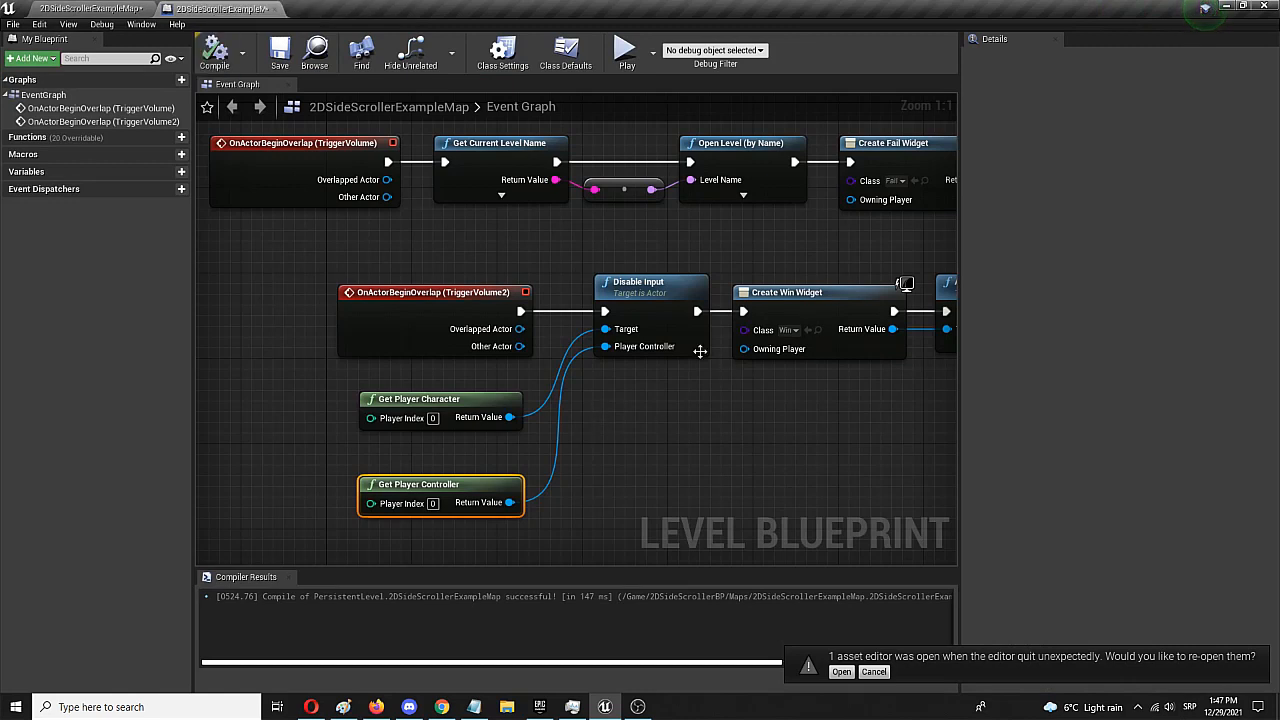
mouse_move(740, 473)
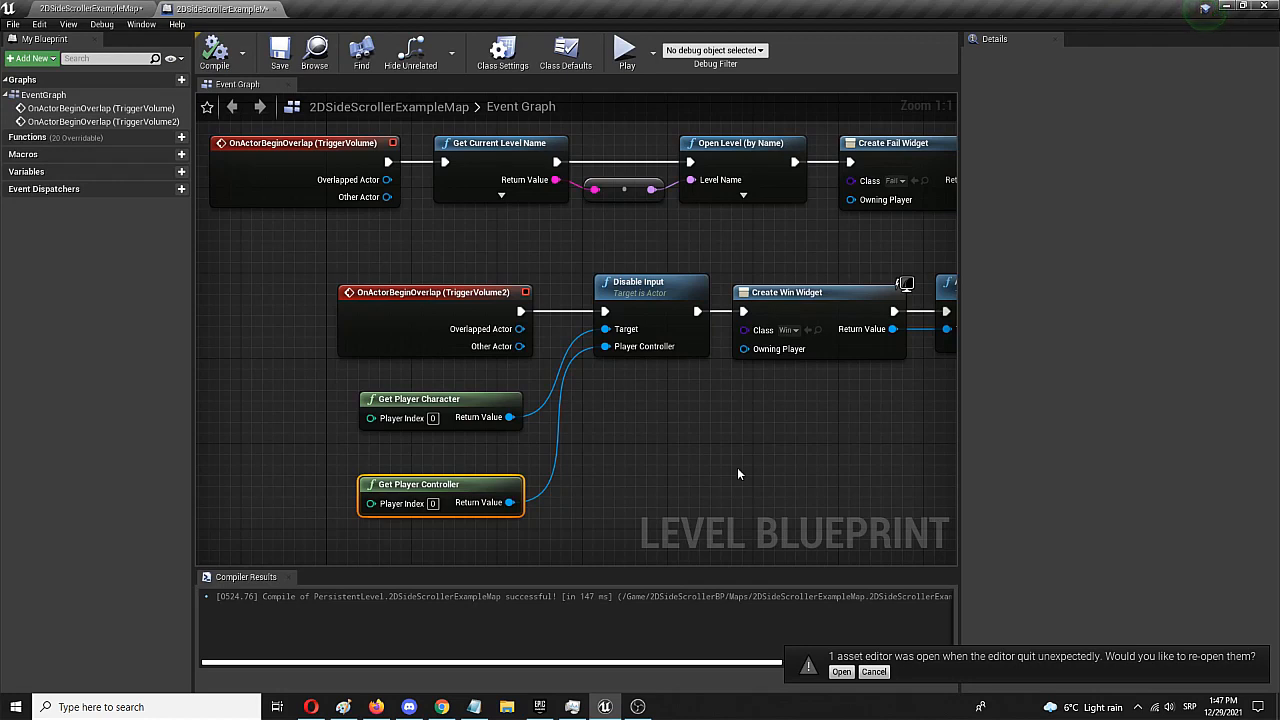
mouse_move(308, 238)
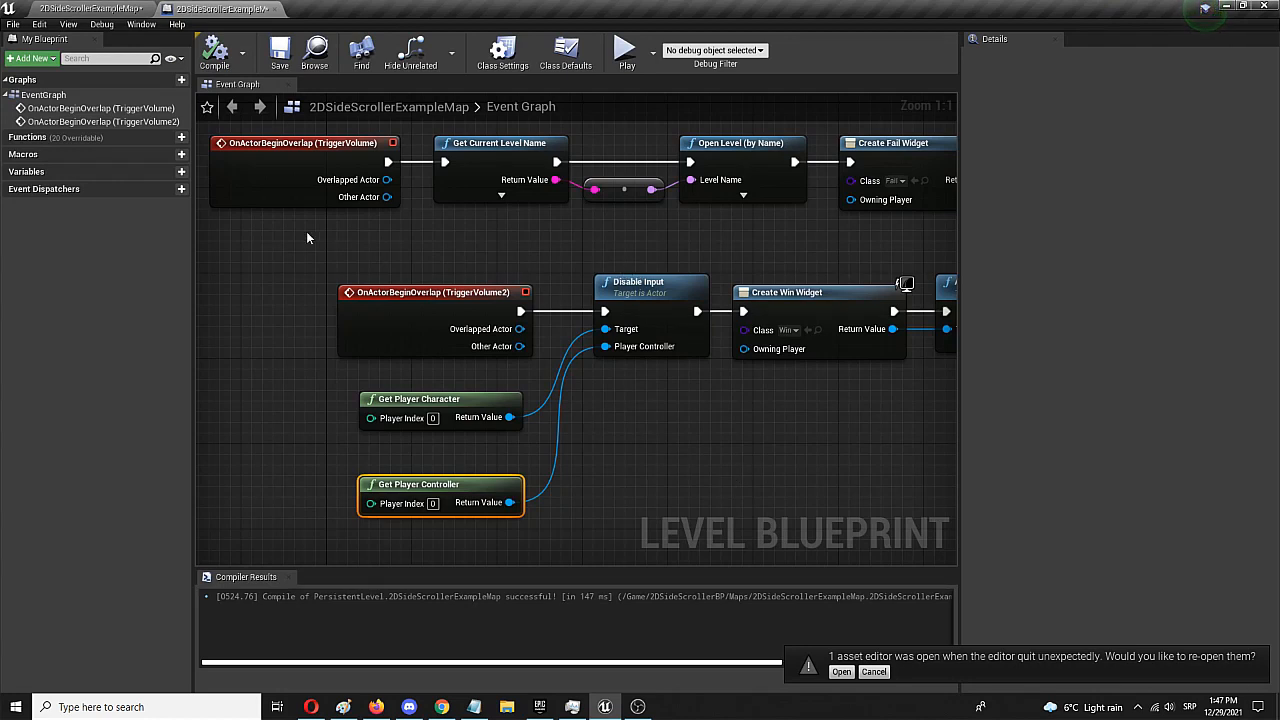
Move the TriggerVolume2 nodes left and add an Enable Input node.
drag(308, 237, 670, 513)
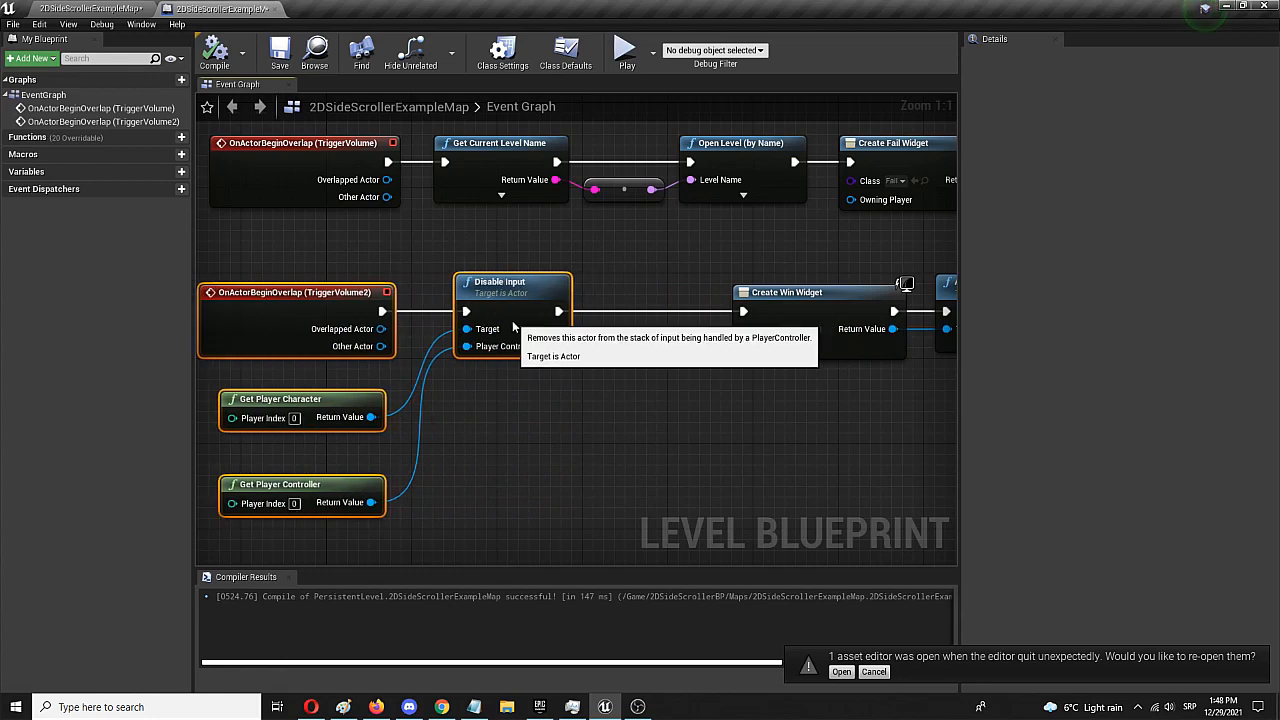
mouse_move(636, 308)
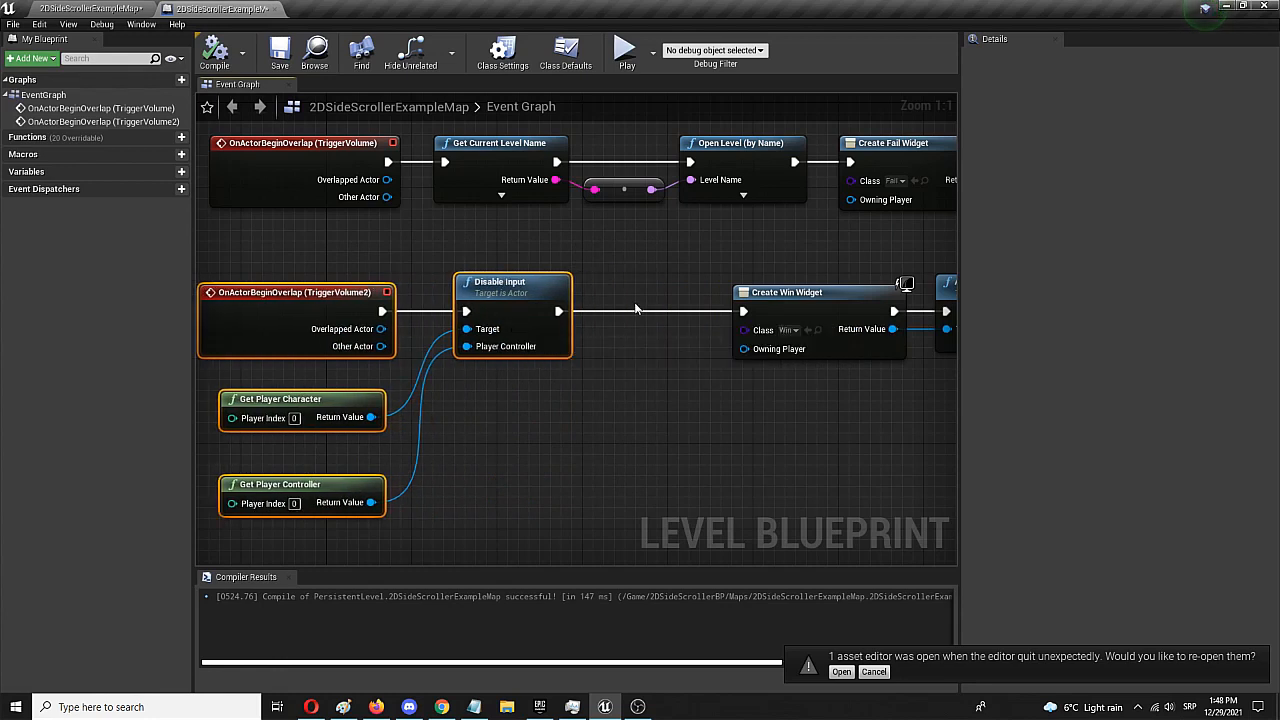
mouse_move(651, 250)
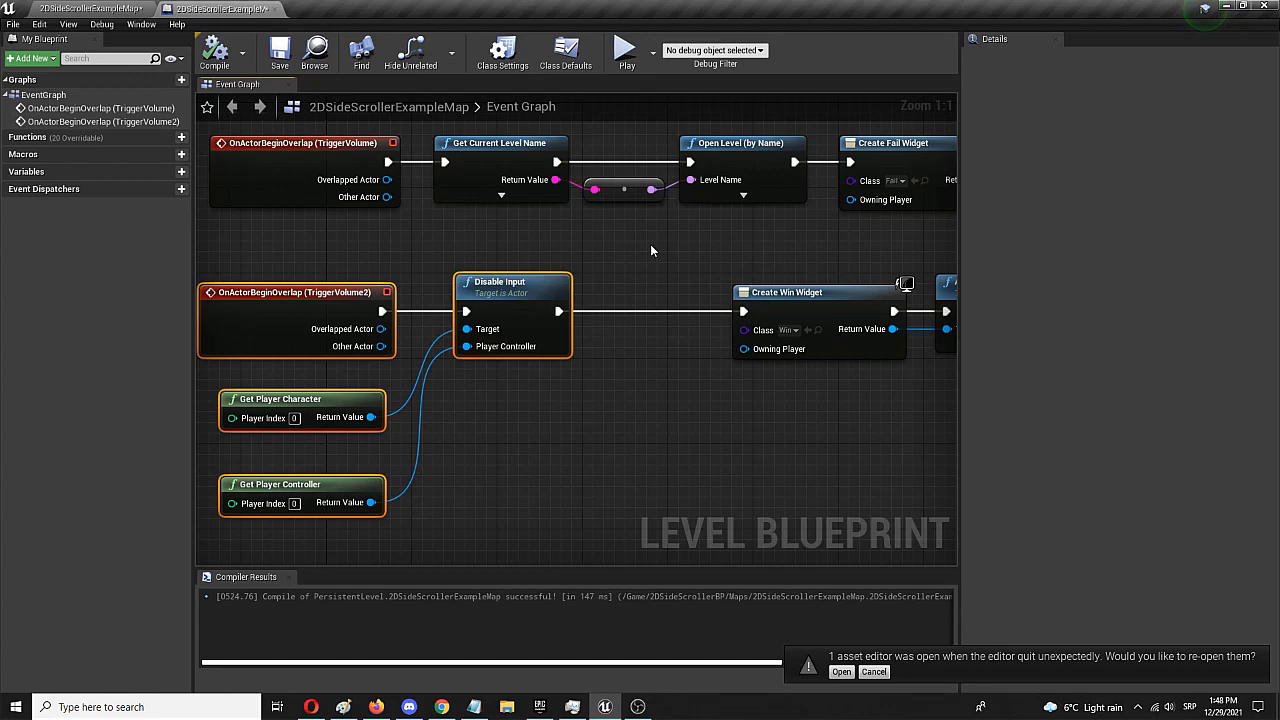
mouse_move(540, 277)
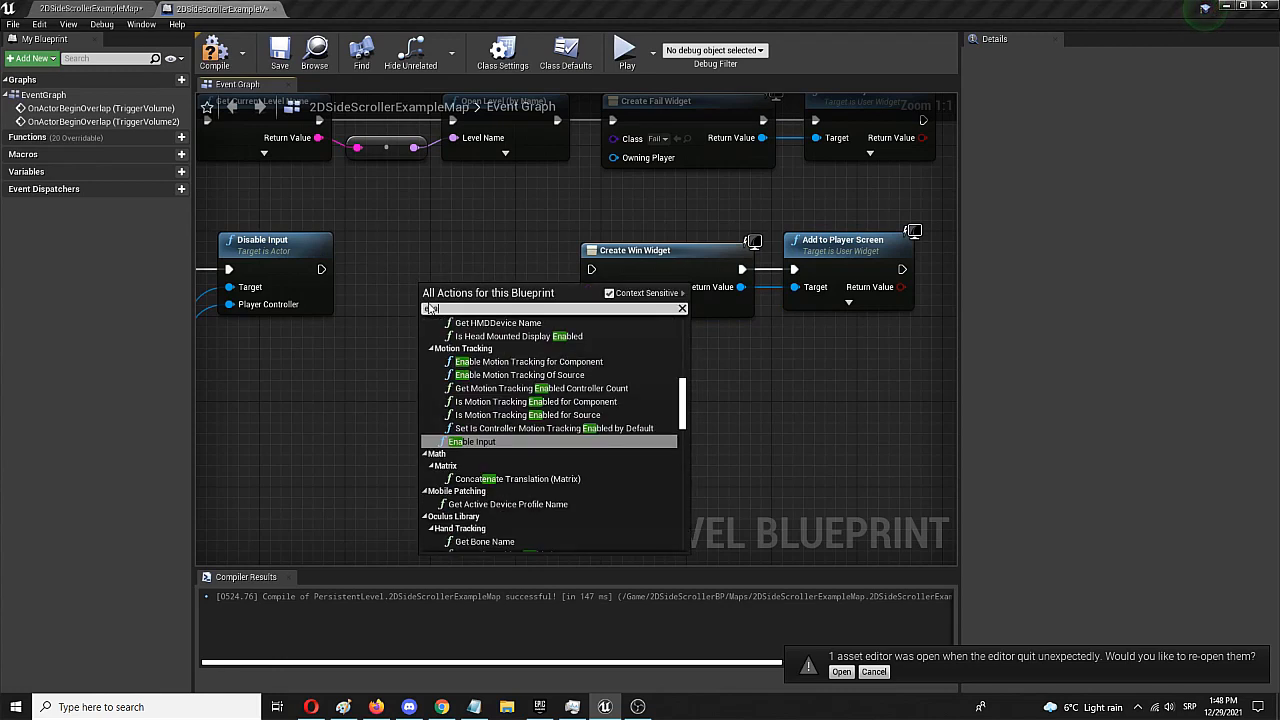
text(enable)
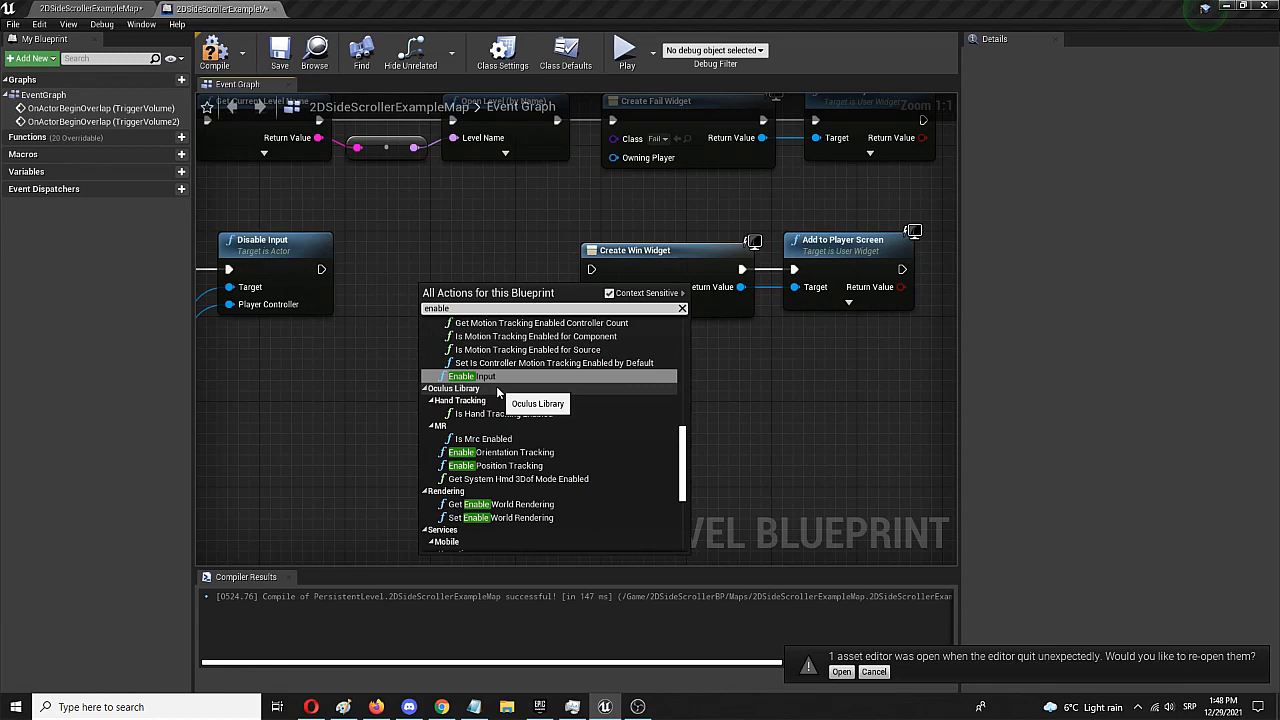
click(462, 376)
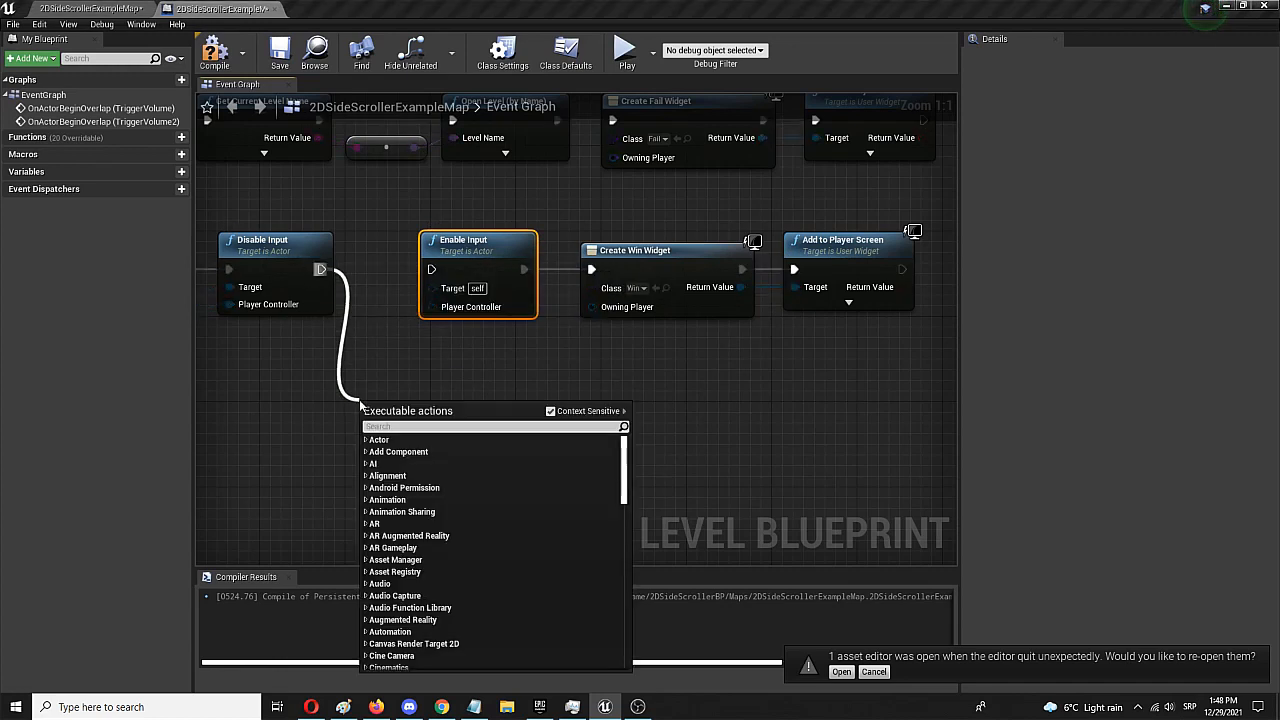
Add a Delay node after Disable Input, placed below the input nodes.
text(delay)
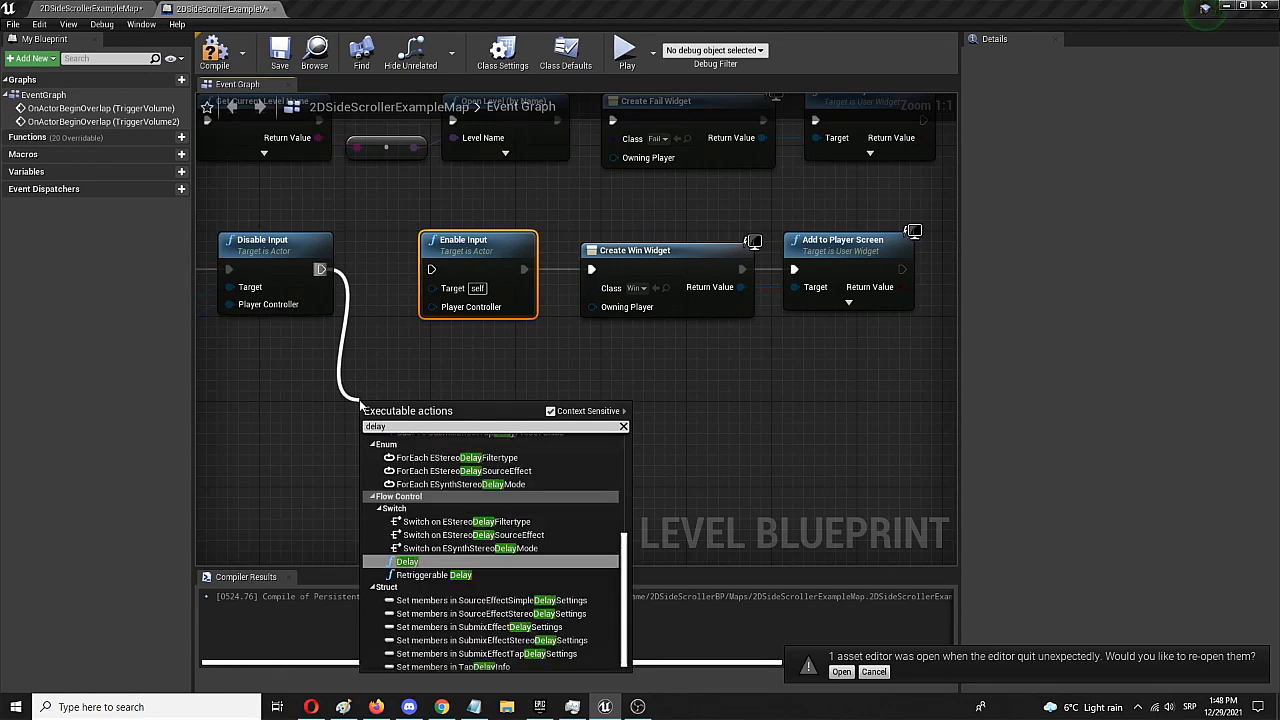
click(407, 561)
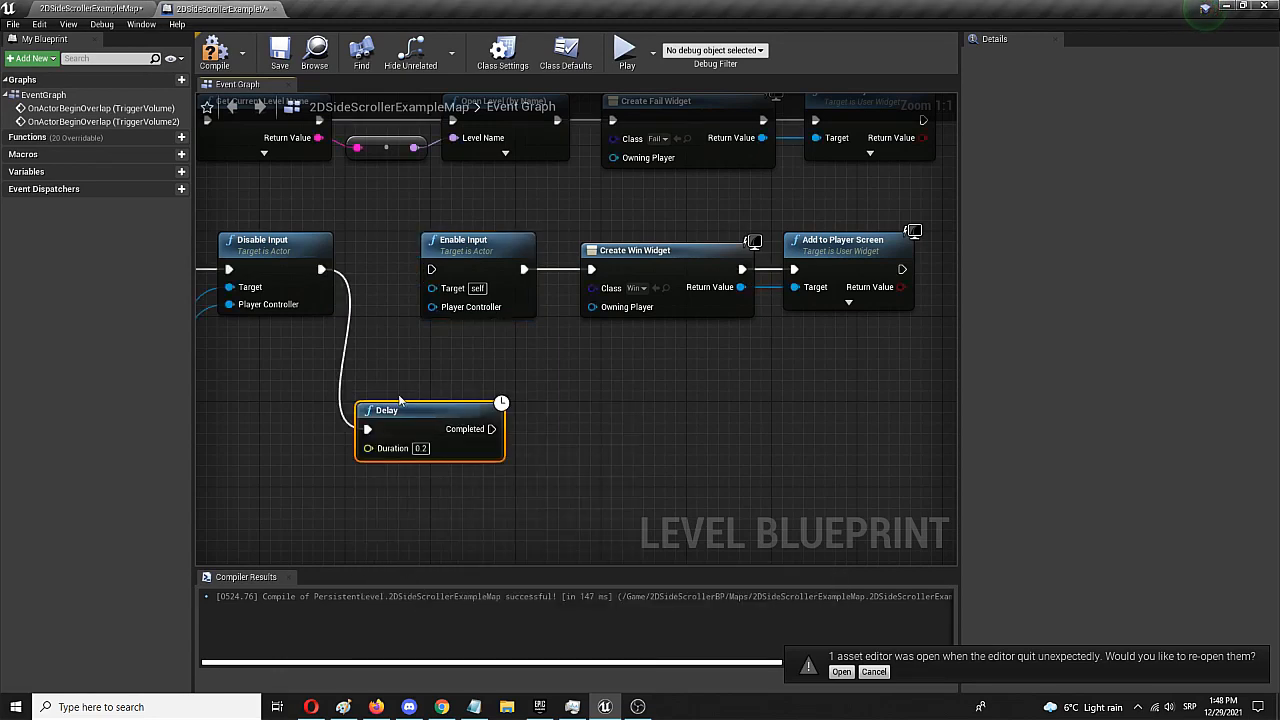
drag(430, 410, 365, 410)
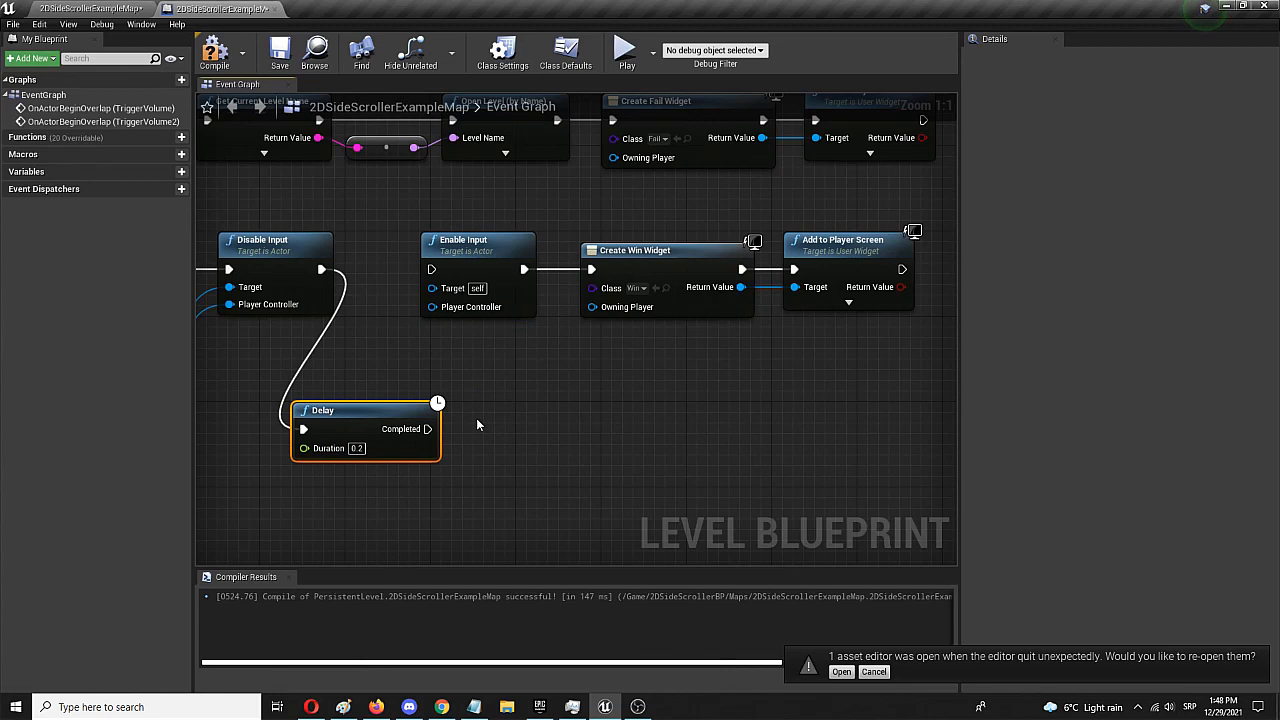
mouse_move(428, 429)
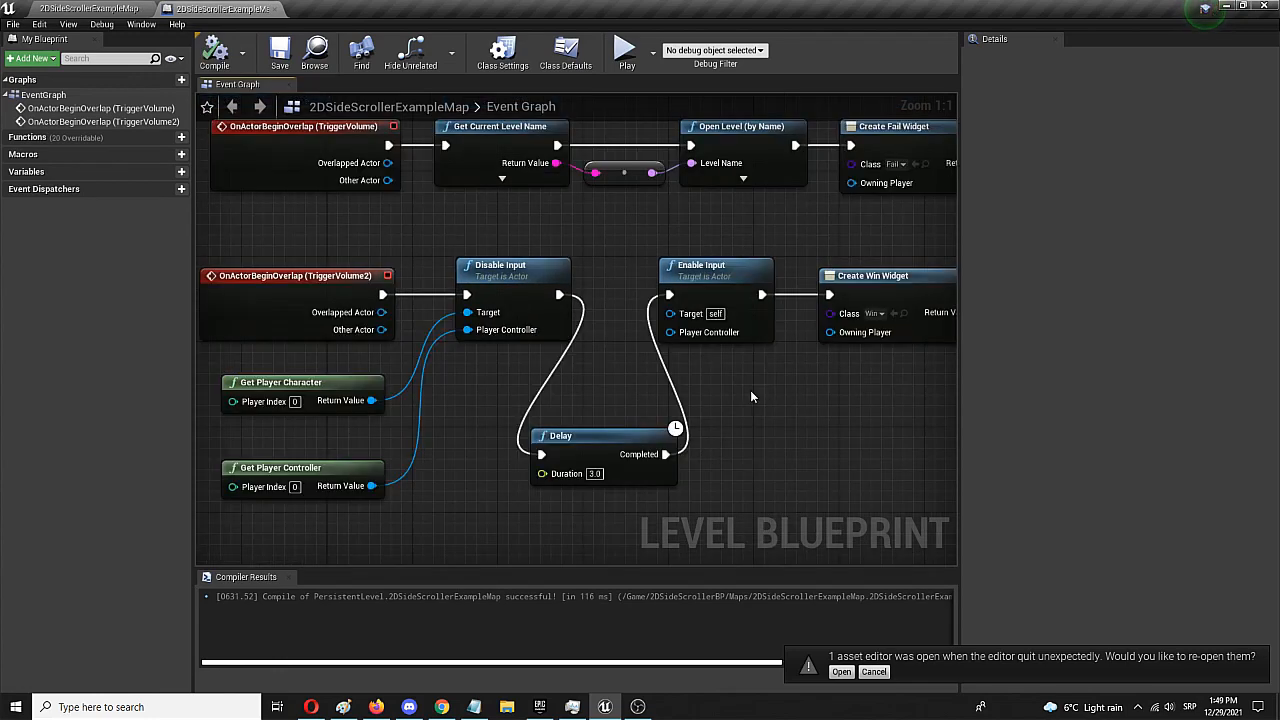
mouse_move(700, 277)
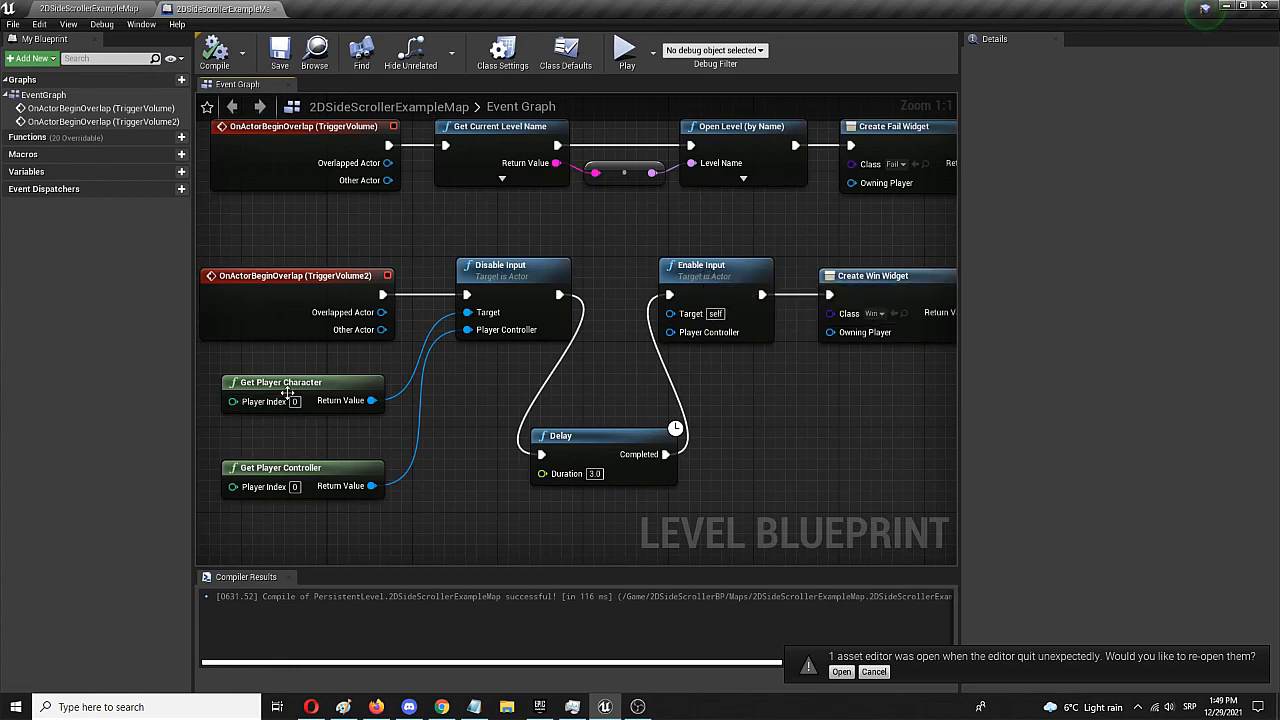
mouse_move(683, 314)
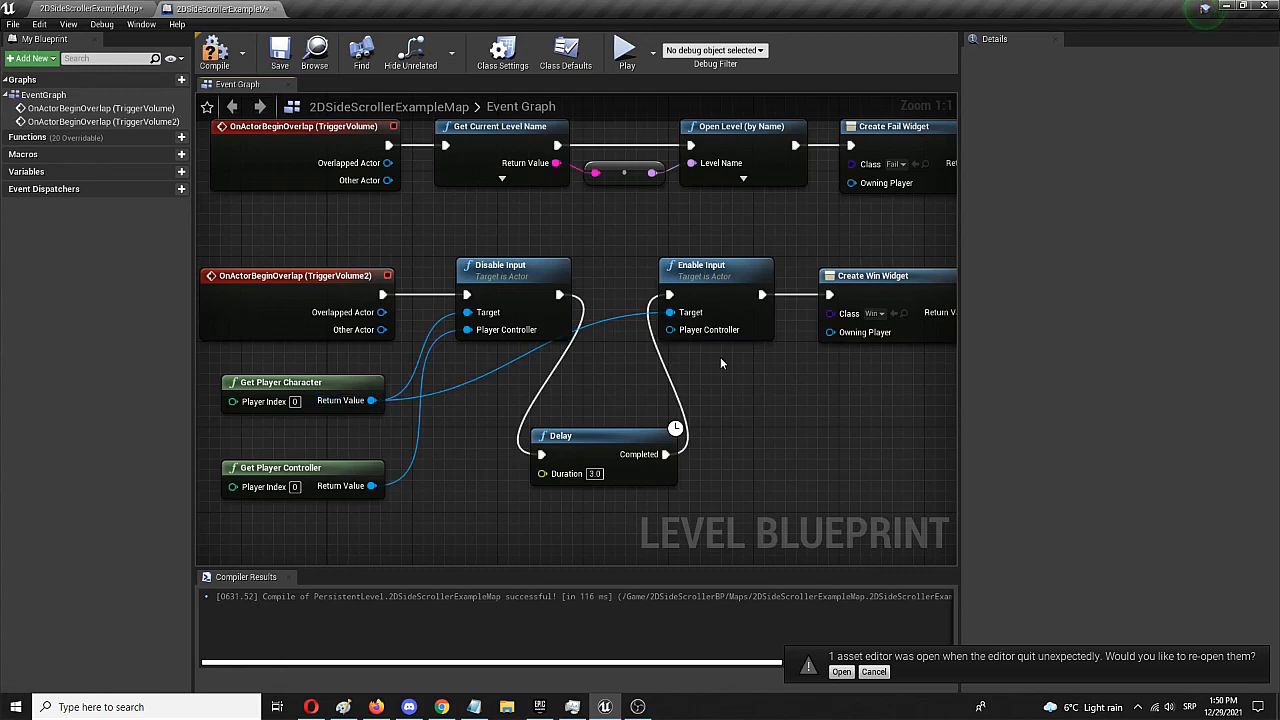
Wire Get Player Character into Enable Input's Target pin.
drag(373, 485, 670, 330)
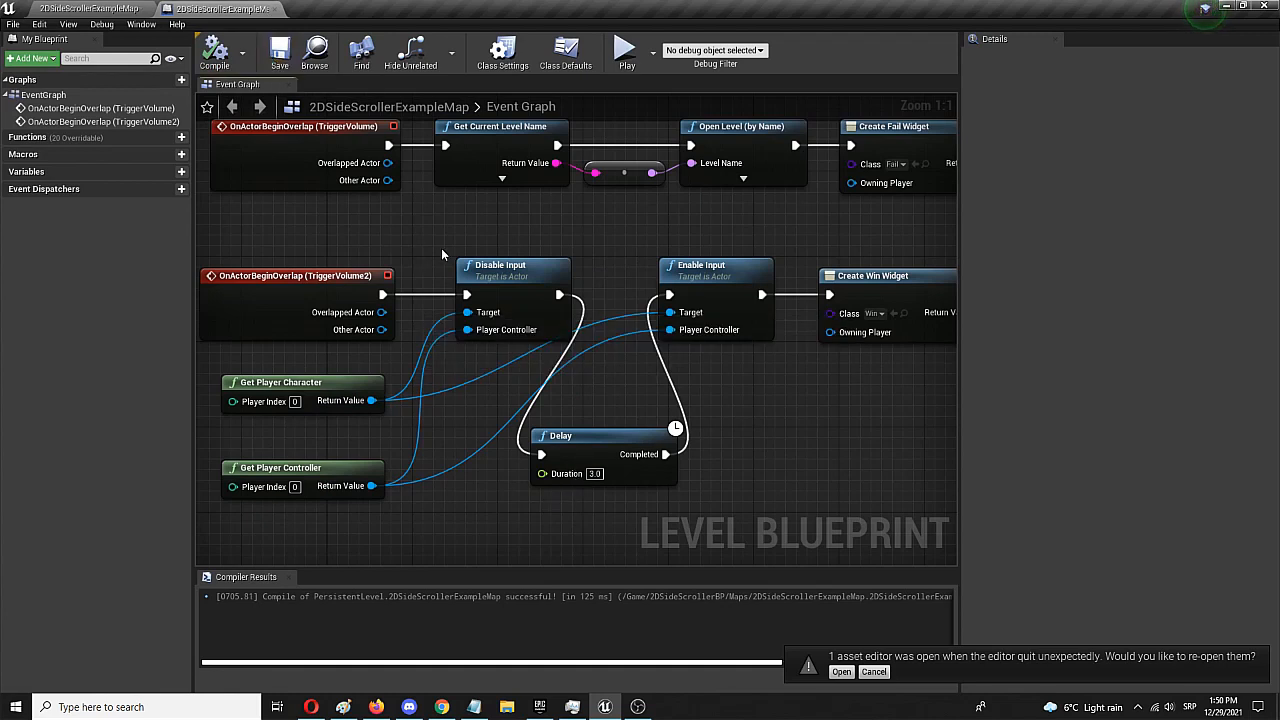
mouse_move(527, 250)
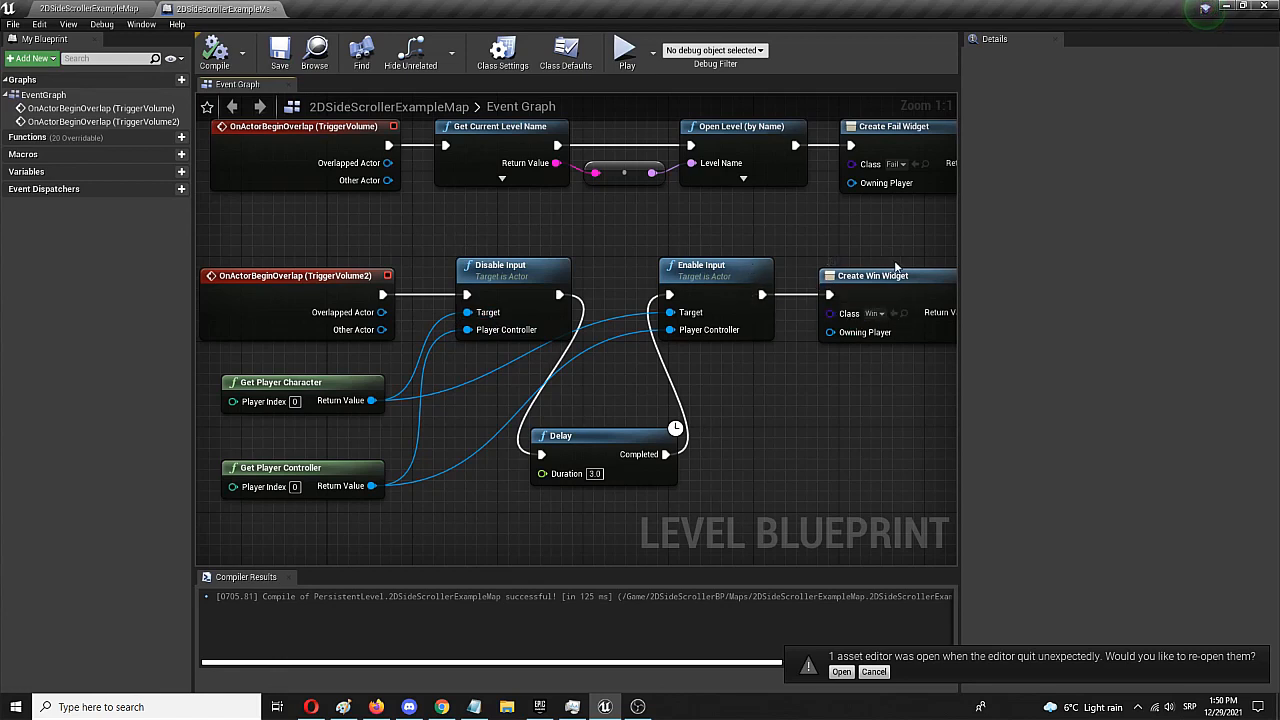
mouse_move(870, 300)
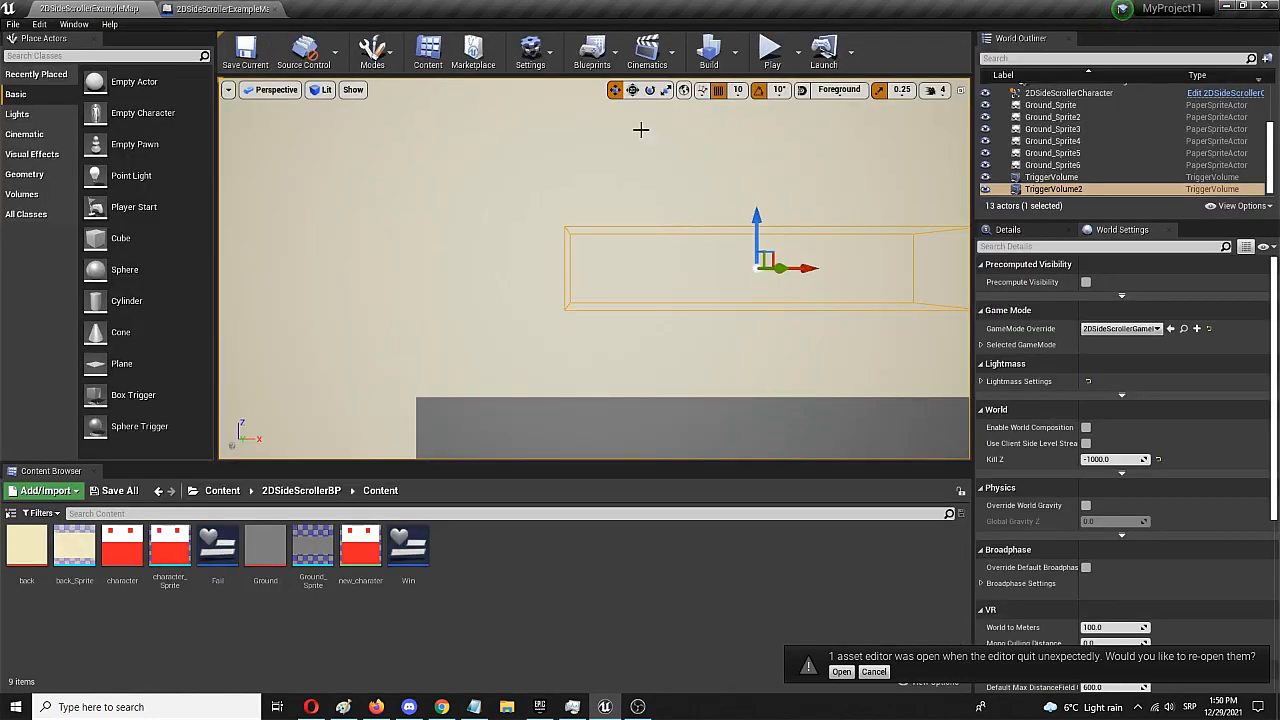
Launch a Play test of the side-scroller level from the editor toolbar.
click(770, 47)
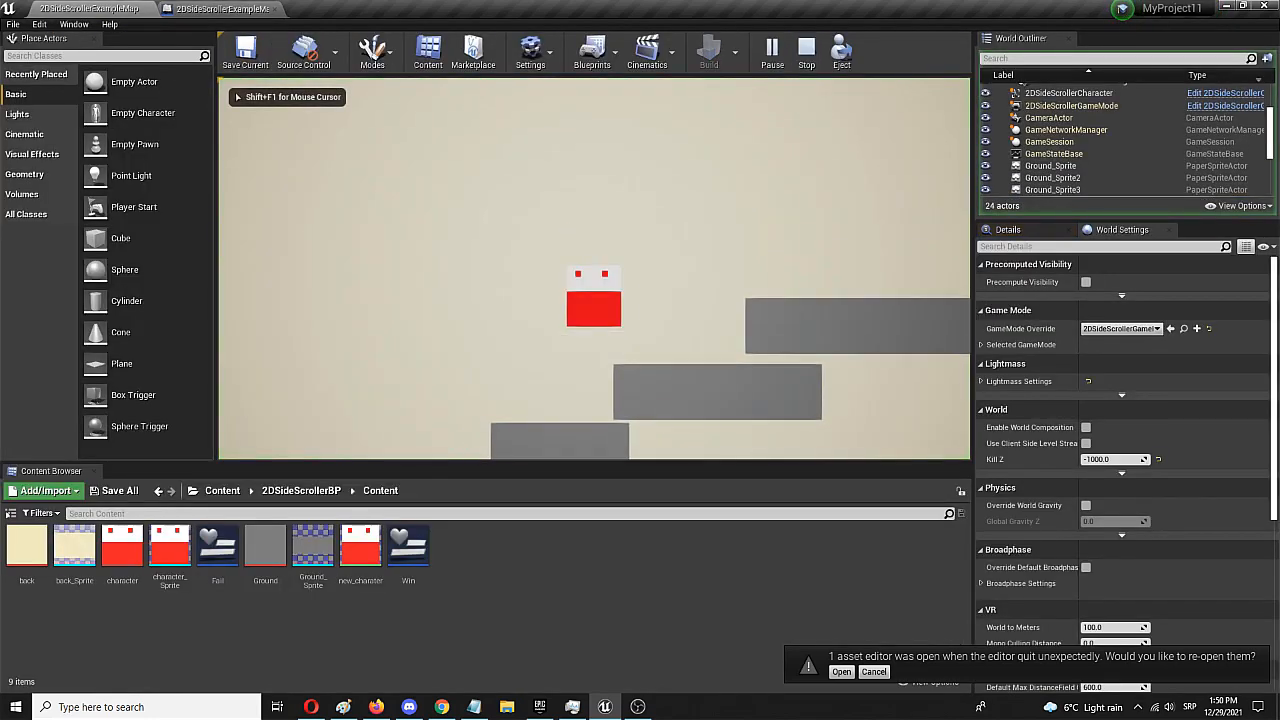